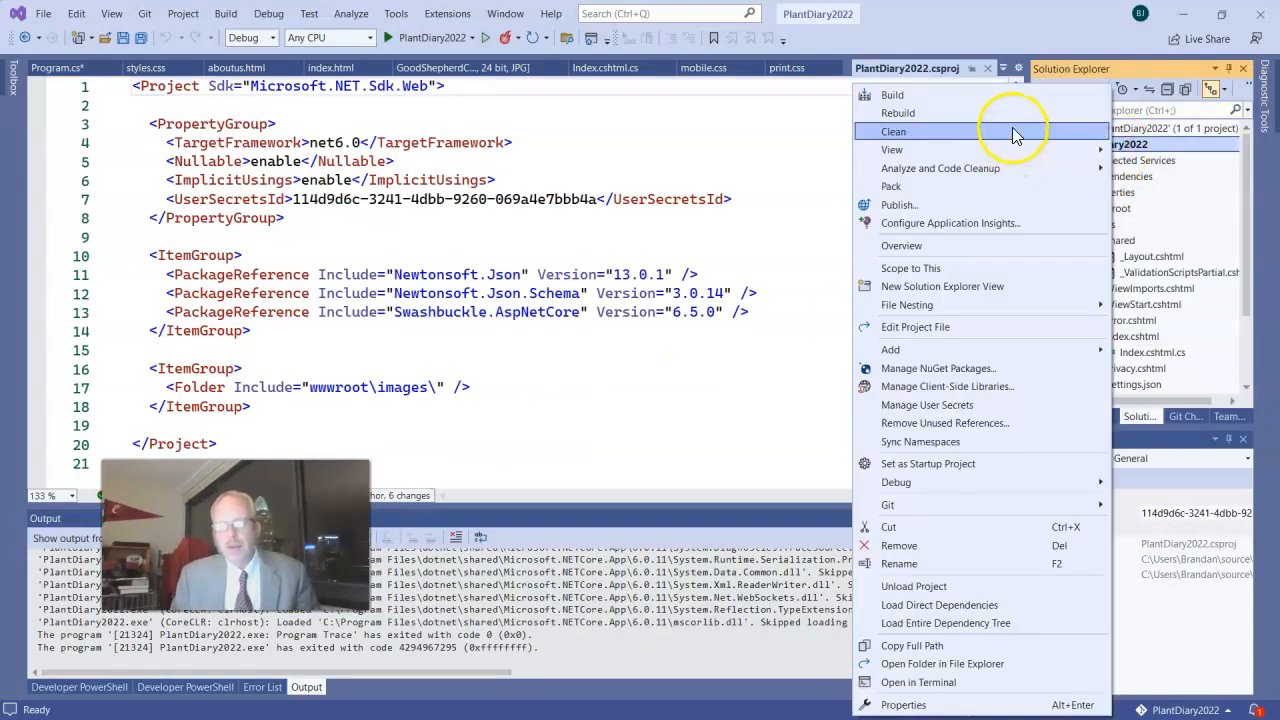
mouse_move(890, 348)
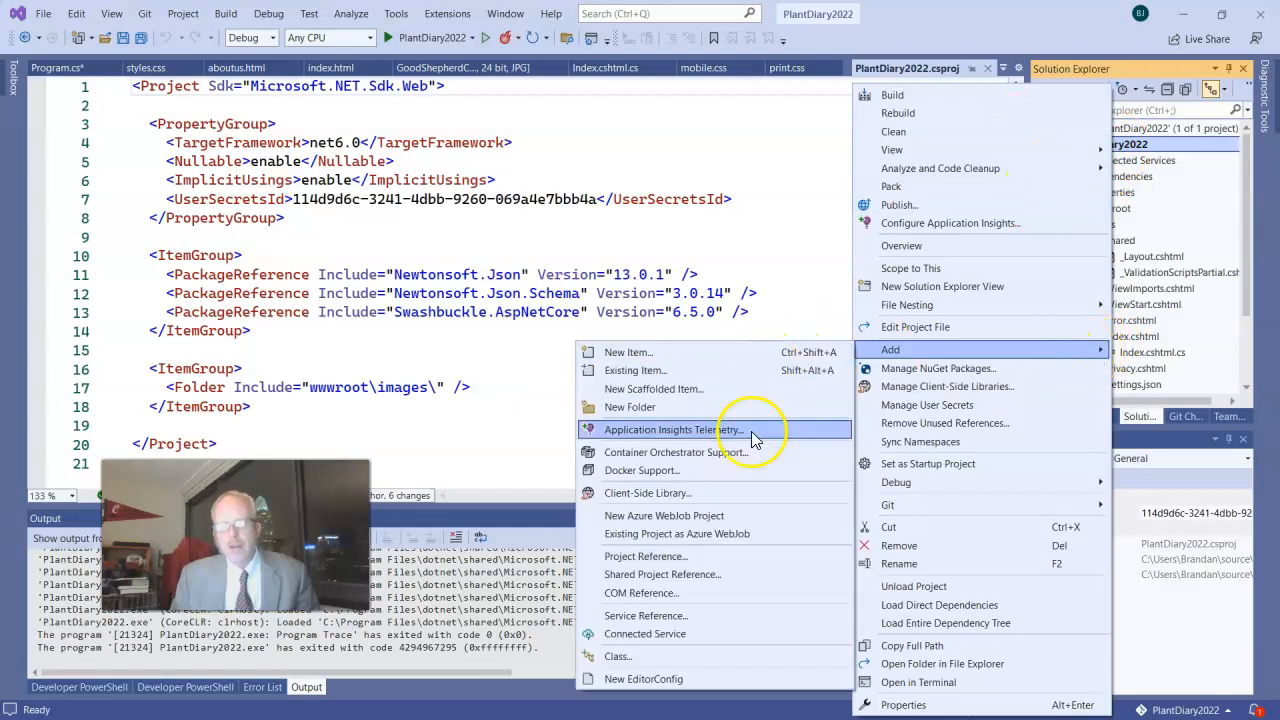
Step: Add a new Controllers folder to the PlantDiary2022 project
left_click(630, 408)
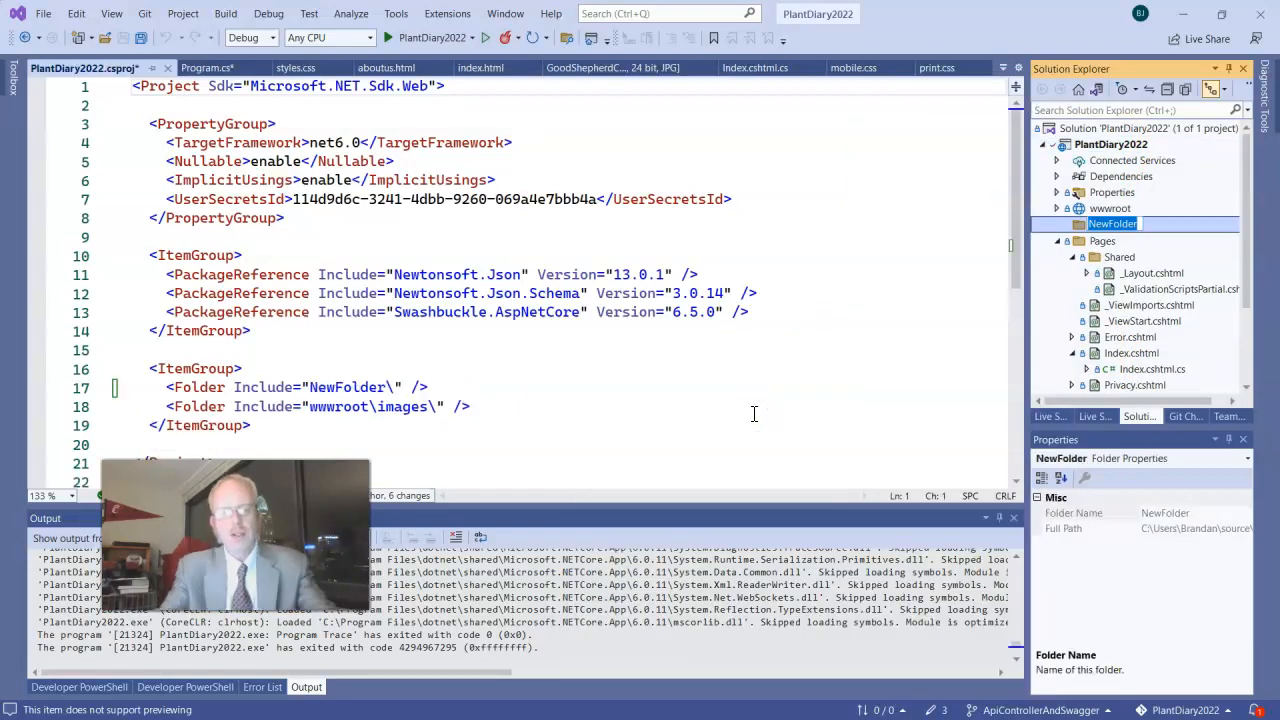
type("Controllers")
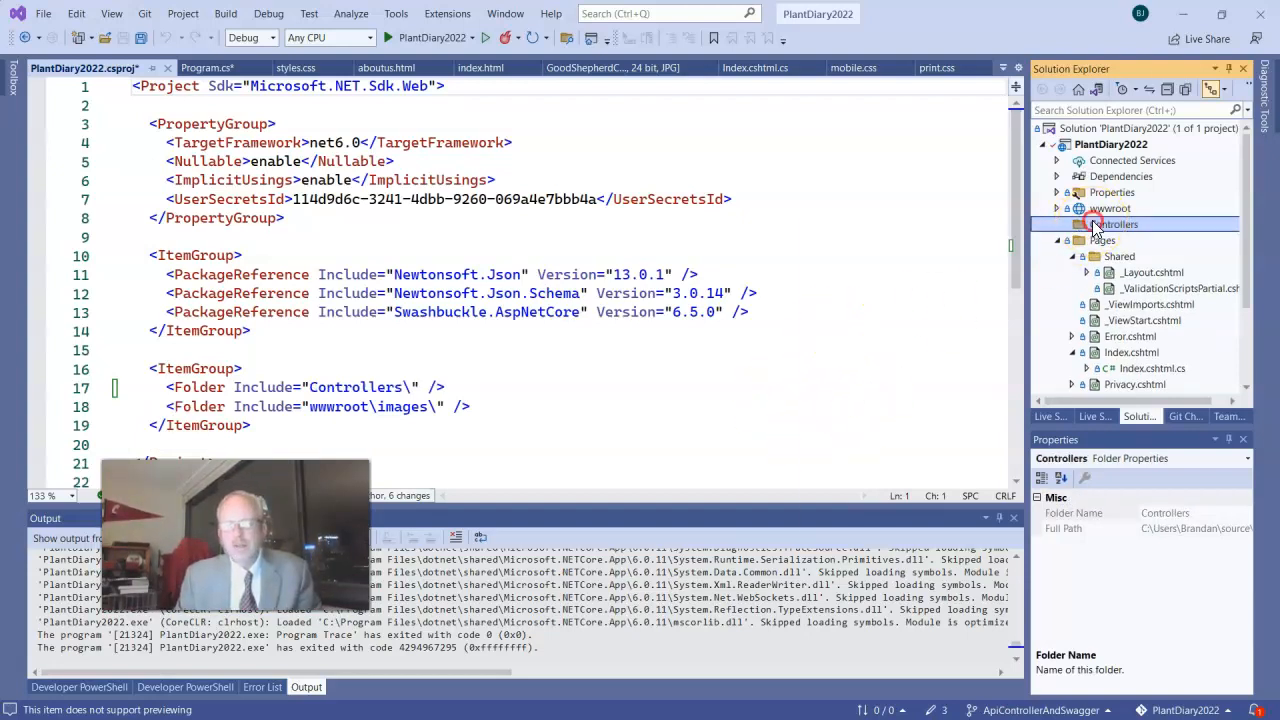
Step: Add a ValuesController API controller with read/write actions into the Controllers folder
right_click(1114, 224)
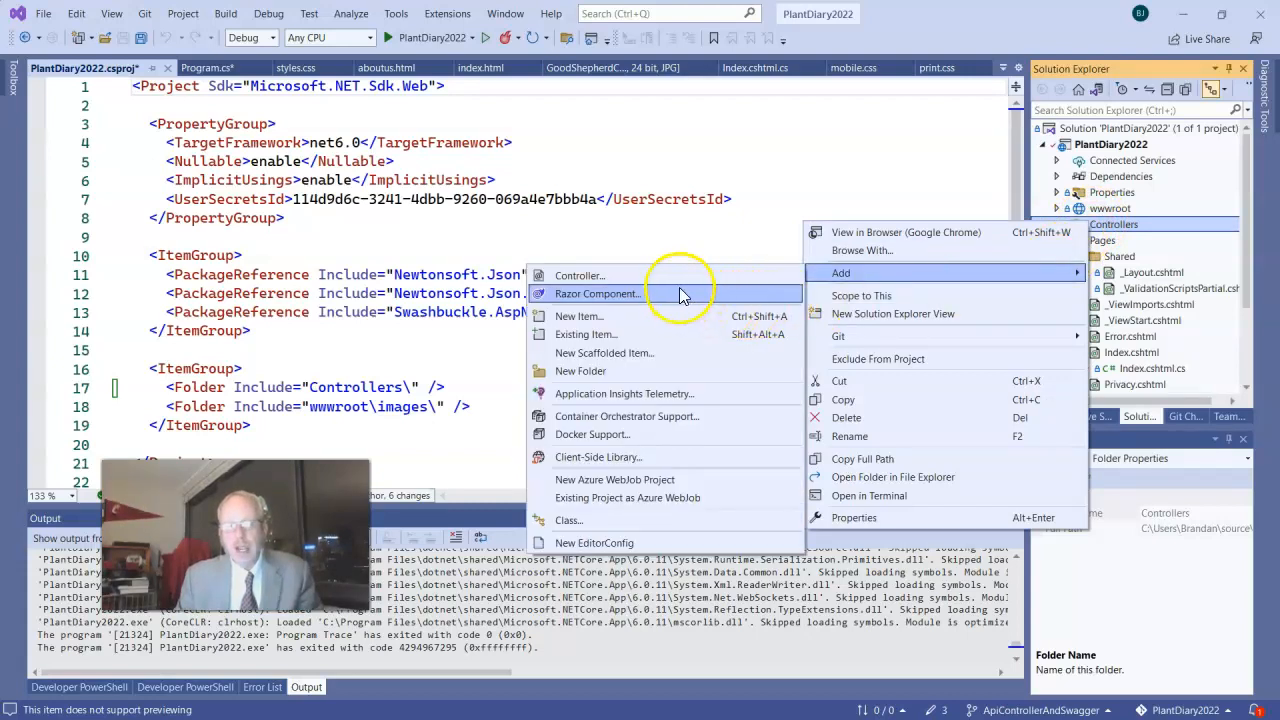
left_click(604, 352)
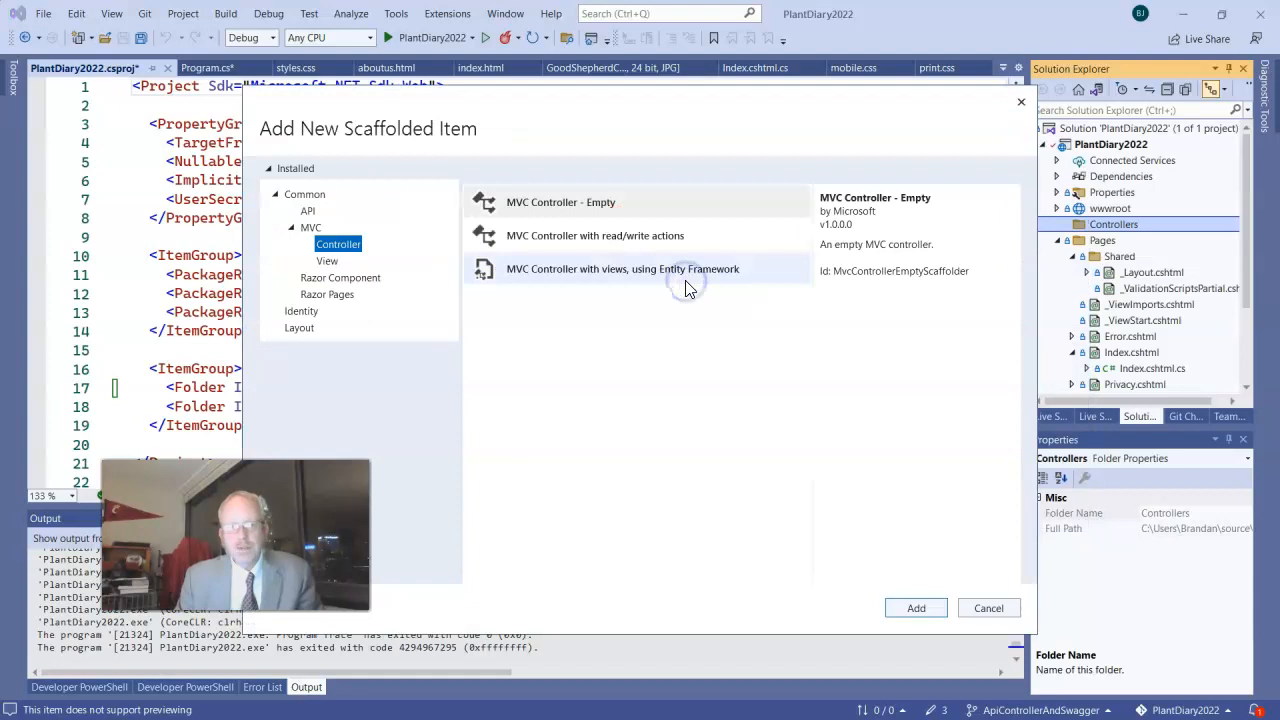
left_click(308, 212)
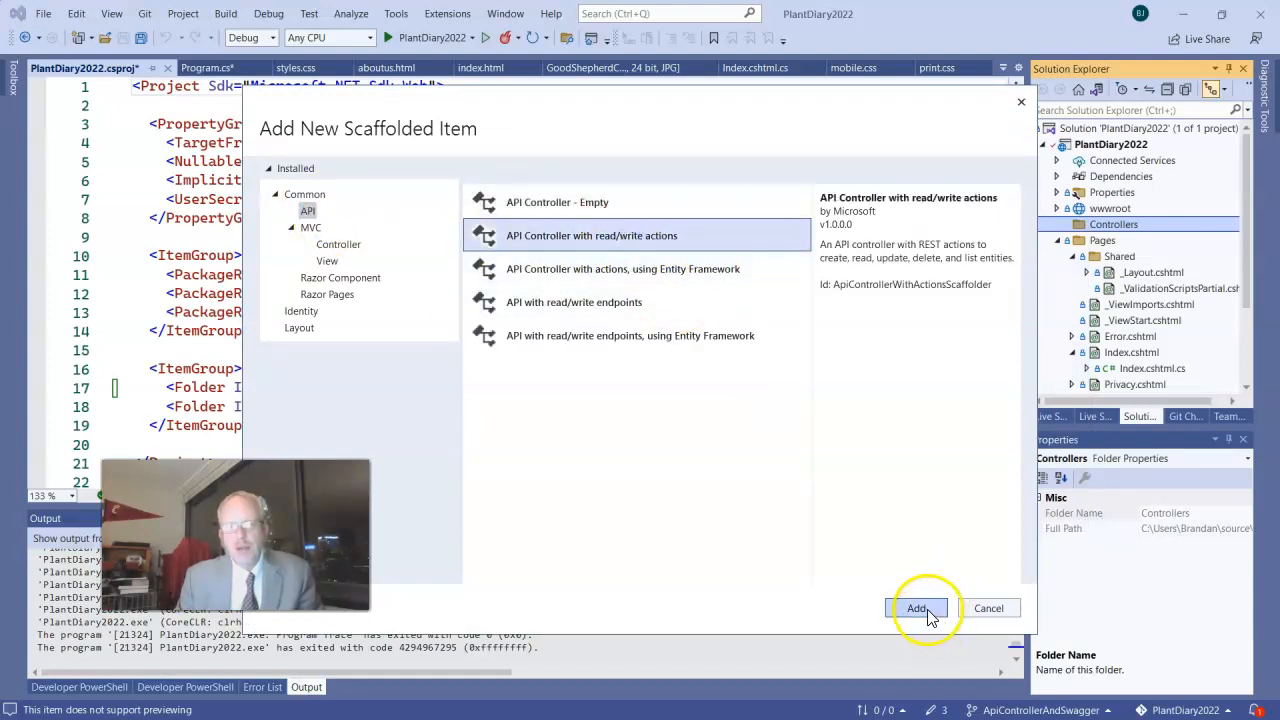
left_click(916, 608)
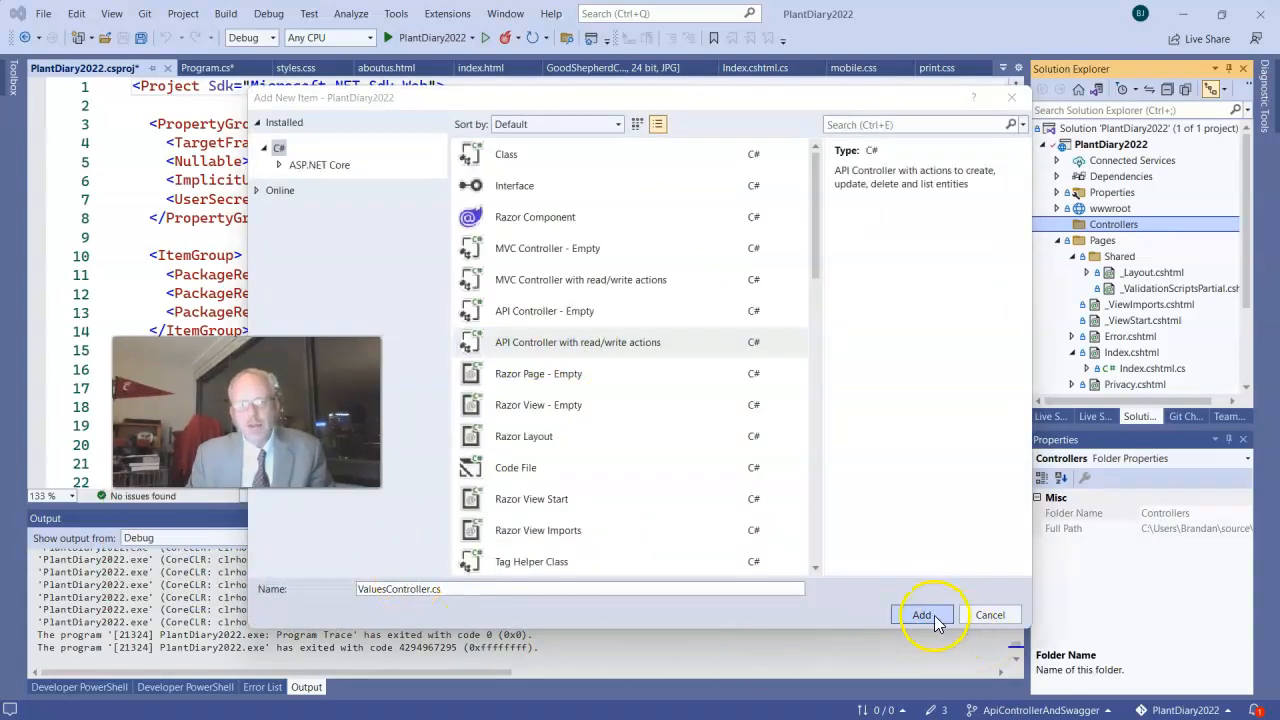
left_click(920, 616)
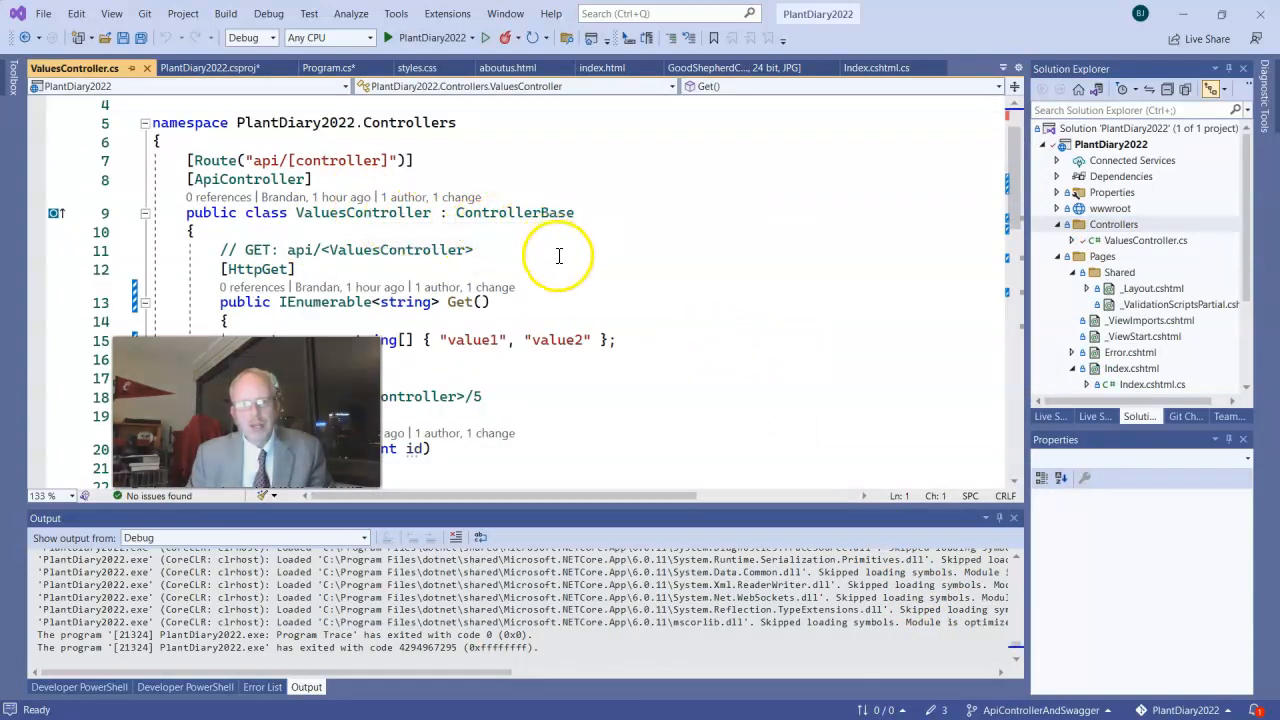
mouse_move(406, 244)
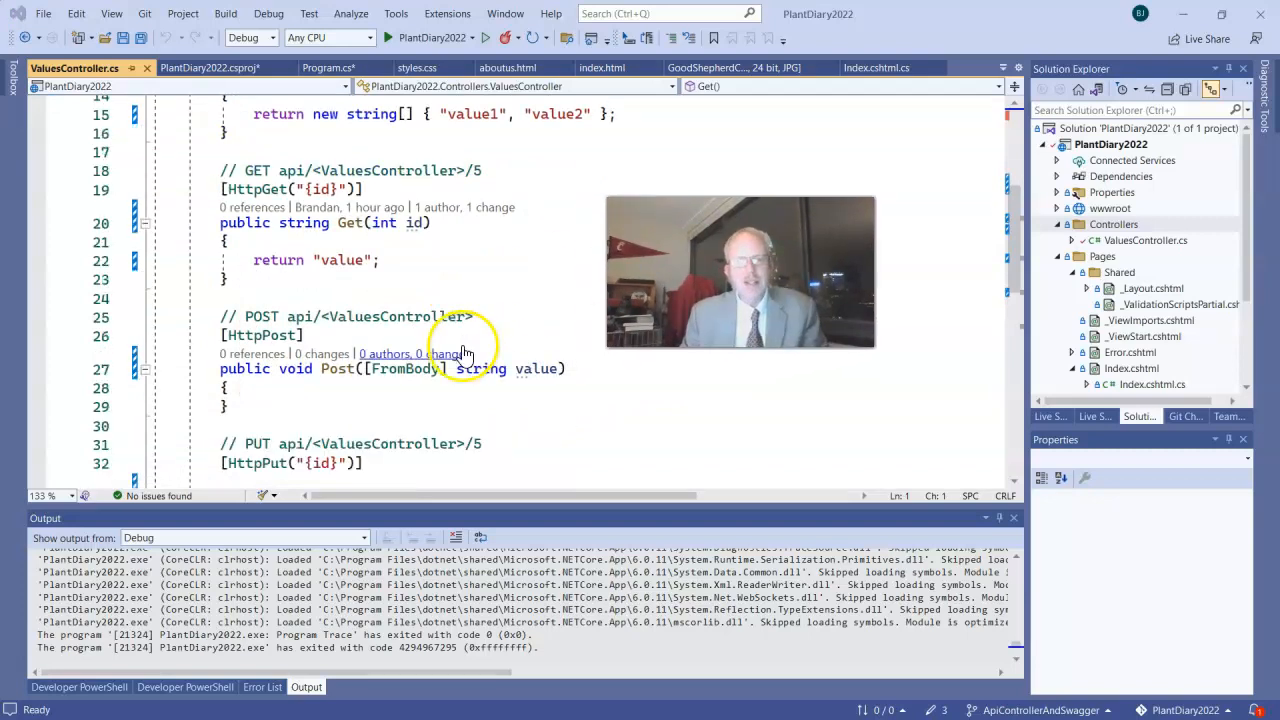
scroll("down", 3)
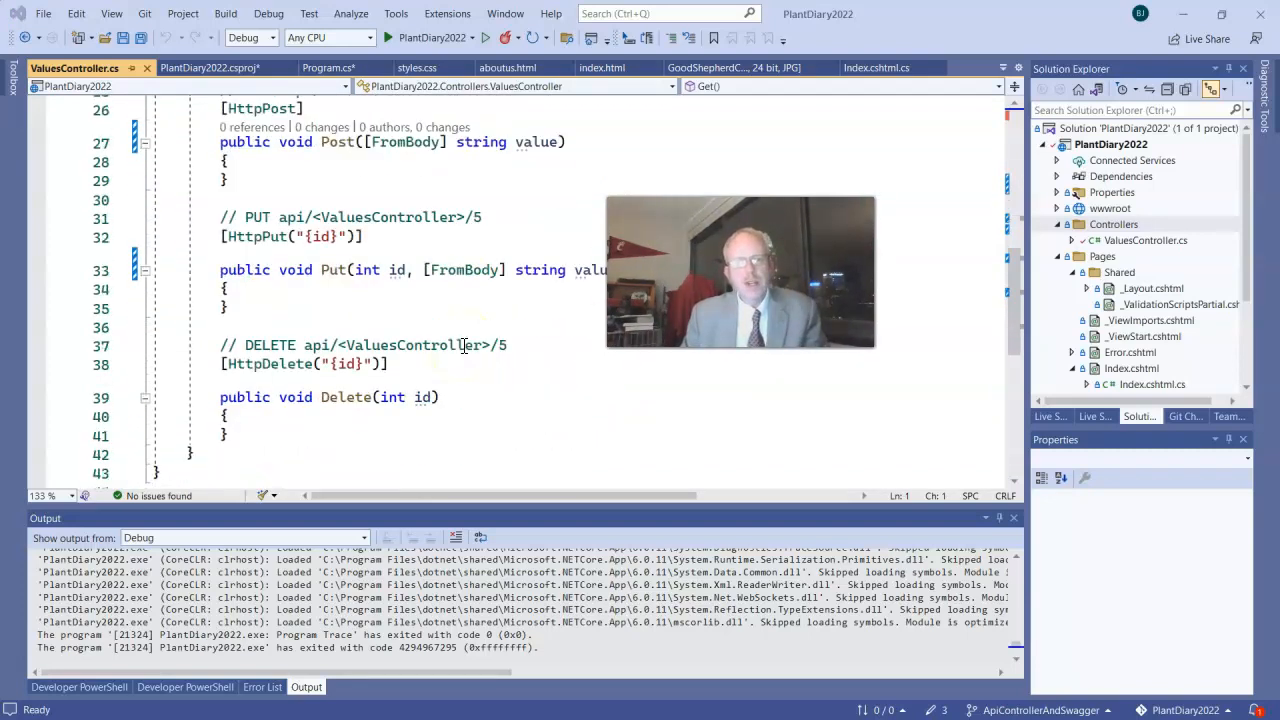
left_click(184, 68)
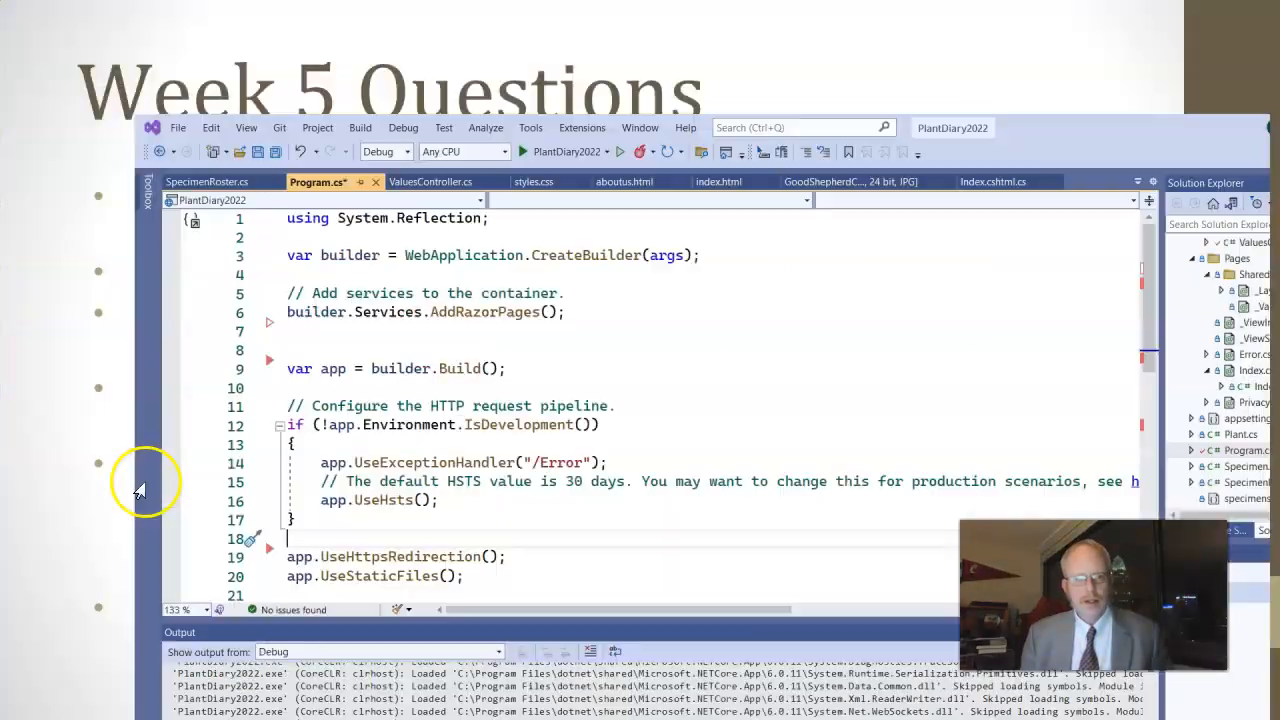
Step: Add builder.Services.AddControllers(); in Program.cs below AddRazorPages()
left_click(576, 10)
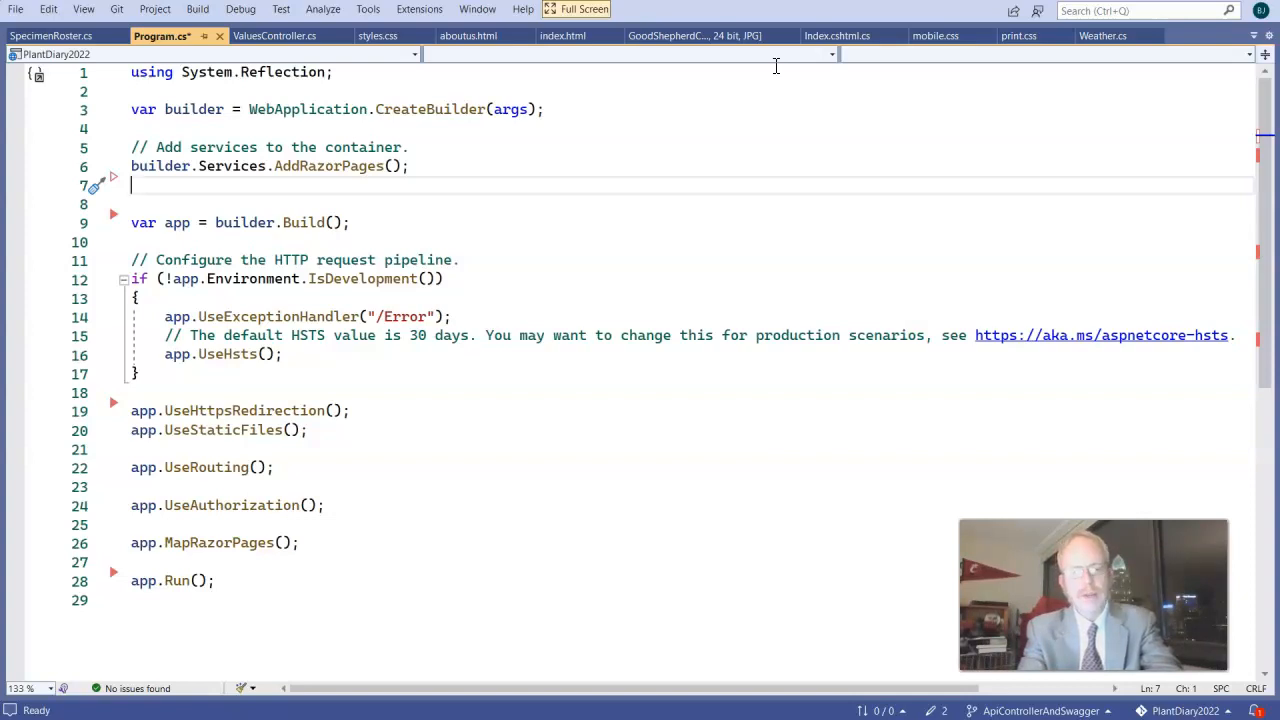
type("builder.Services.AddControllers();")
left_click(692, 204)
type("builder.Services.AddEndpointsApiExplorer();")
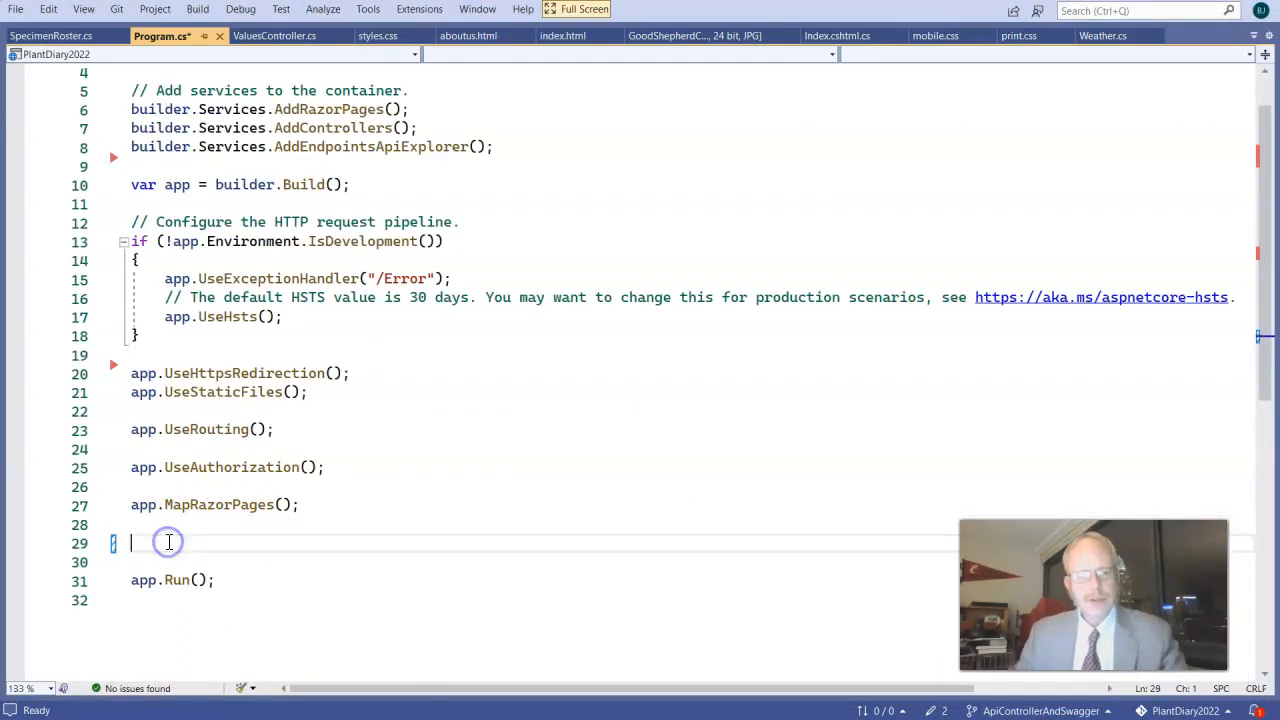
Step: Add app.MapControllerRoute with name "default" and pattern {controller=Home}/{action=Index}/{id?} above app.Run()
type("app.MapControllerRoute(")
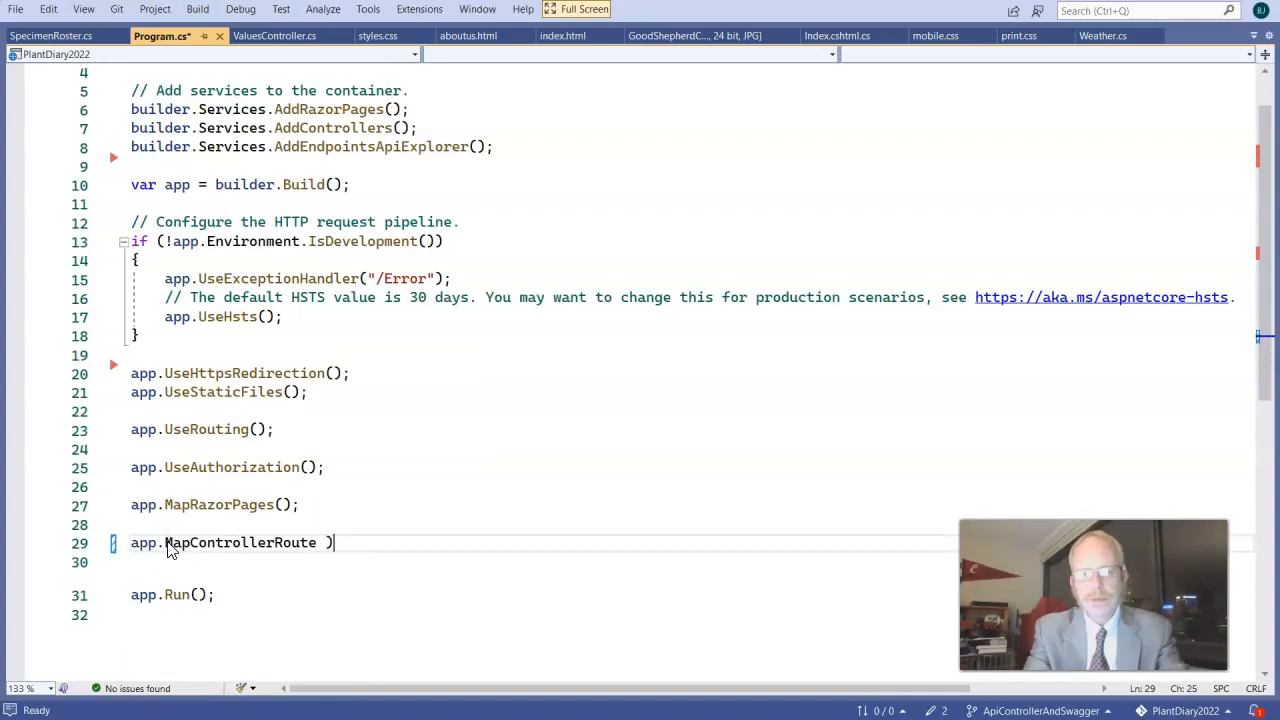
type("(")
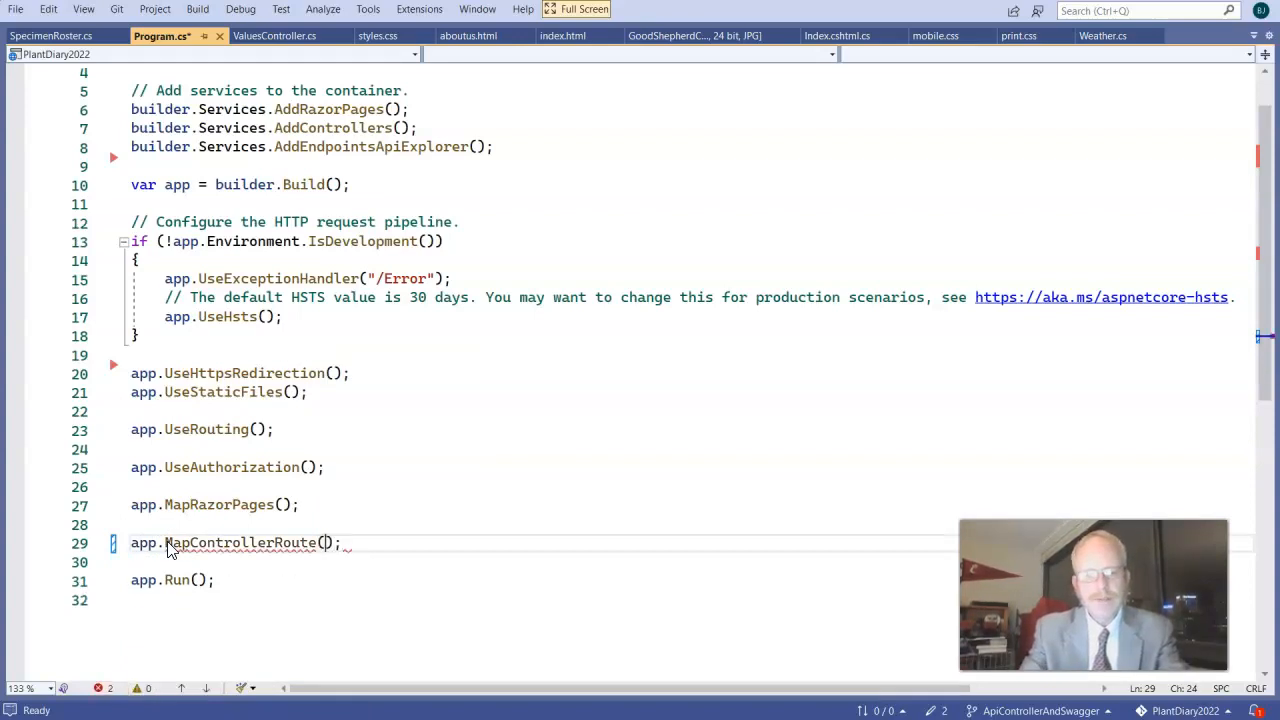
type("name: \"default\",")
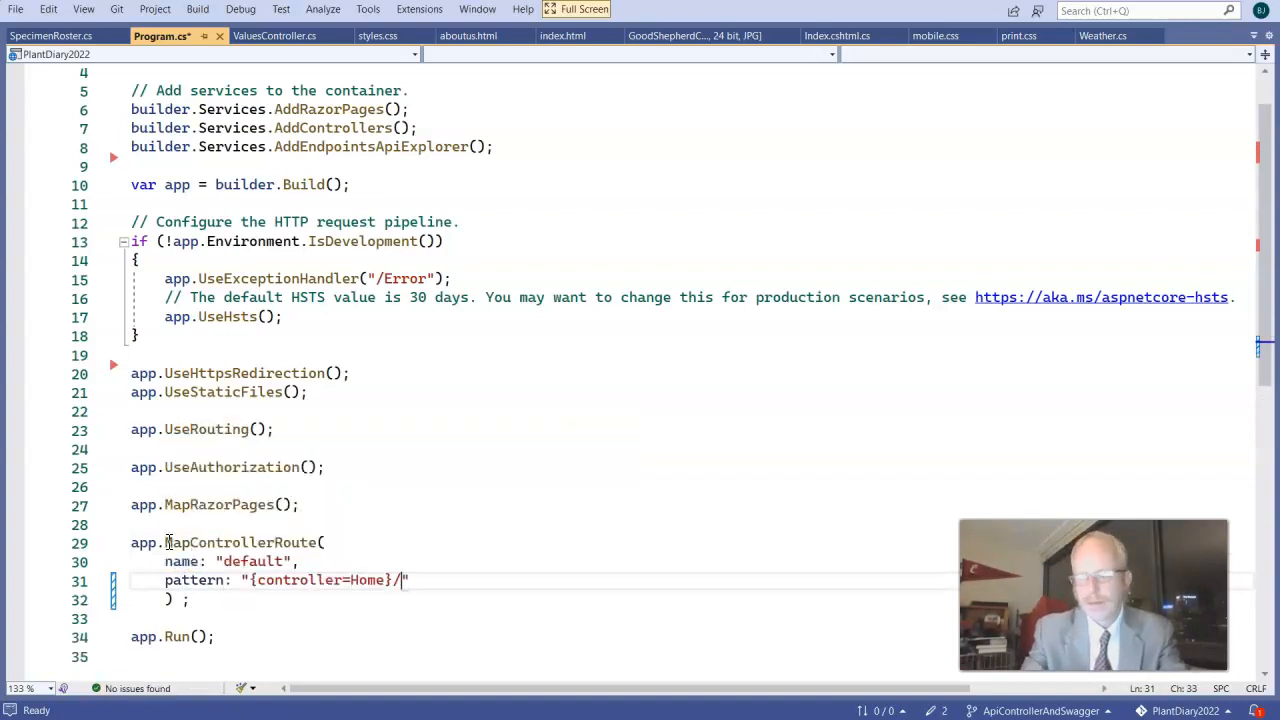
type("{action=Index}/{id?}")
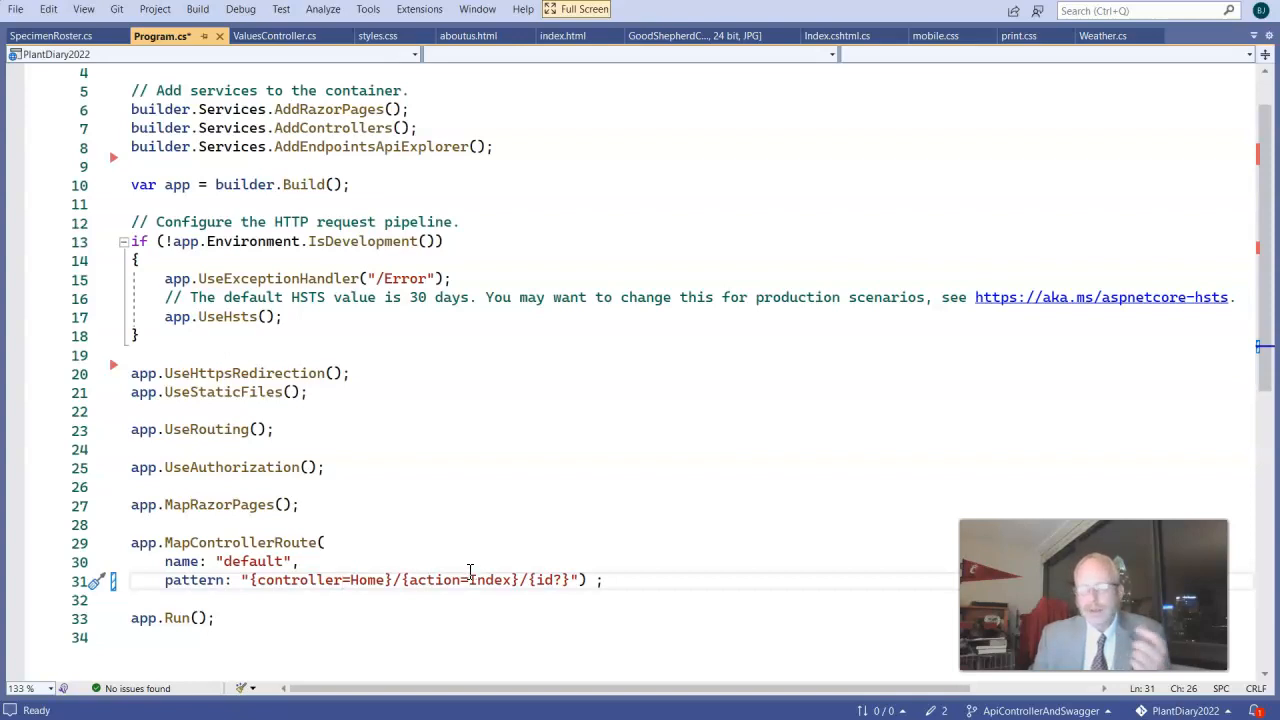
mouse_move(470, 580)
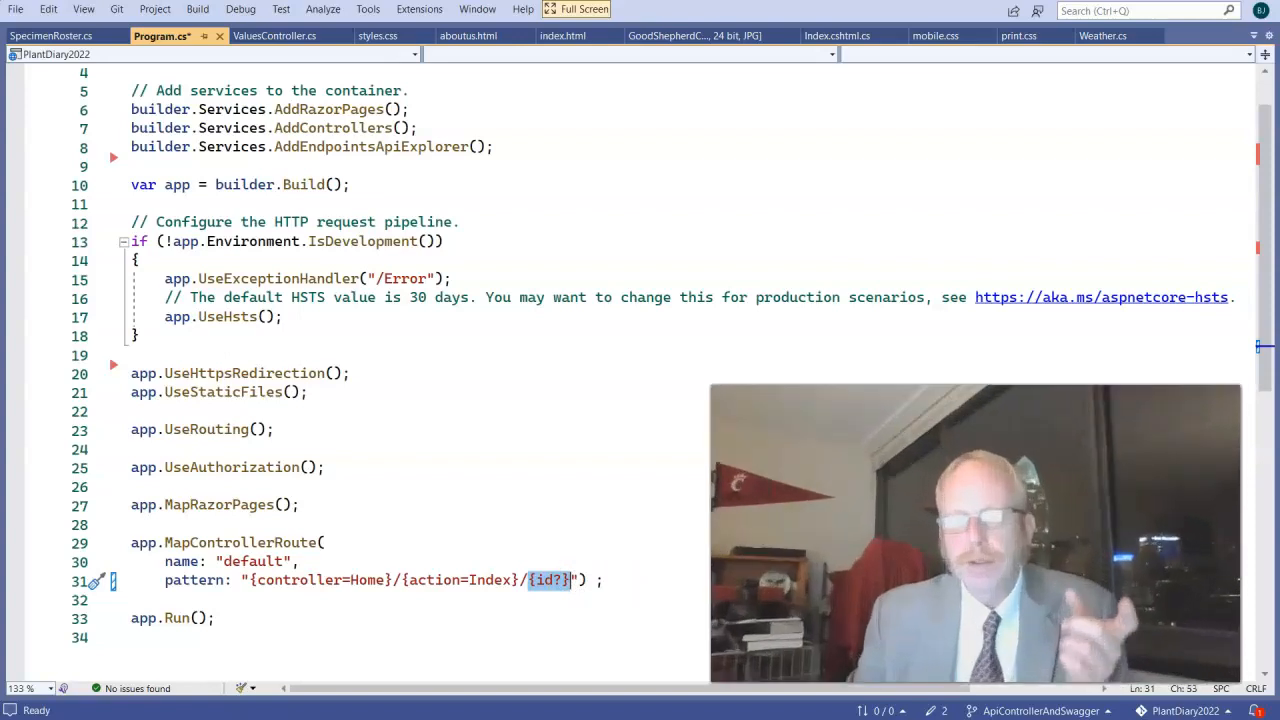
left_click(268, 36)
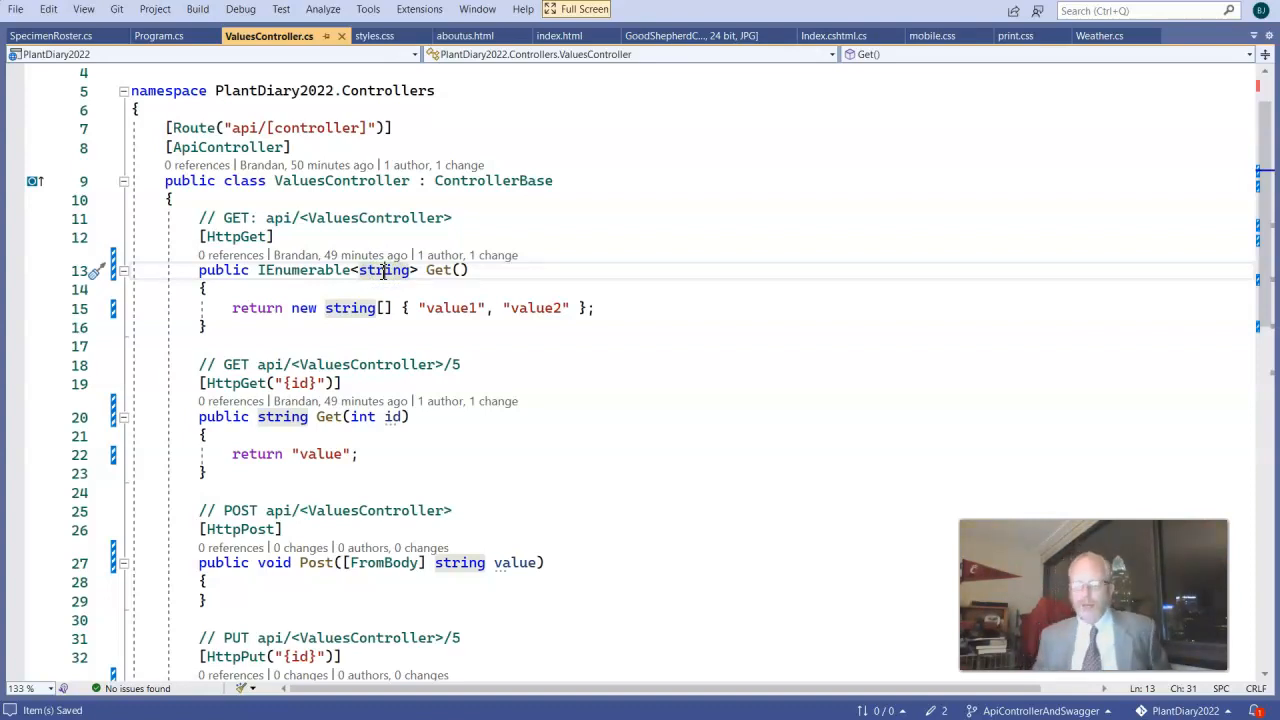
mouse_move(388, 270)
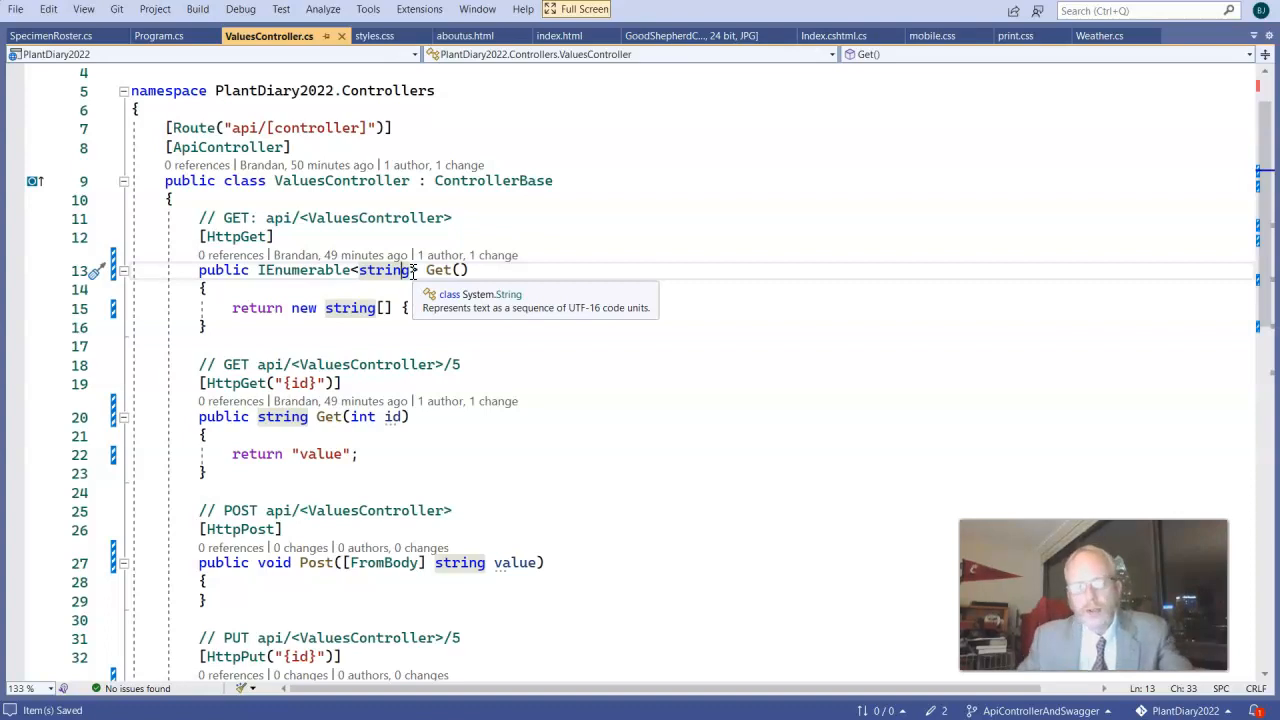
Step: Use Find and Replace to swap string for Specimen in ValuesController's actions
key("ctrl+f")
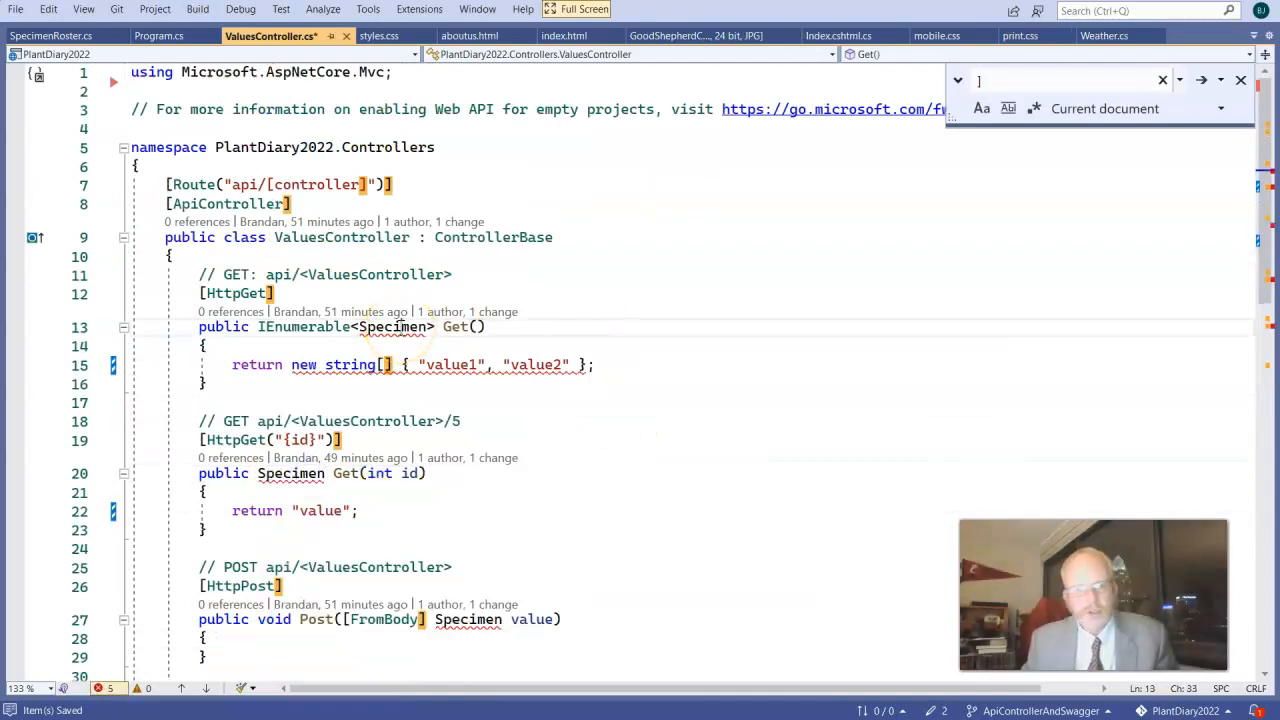
left_click(96, 328)
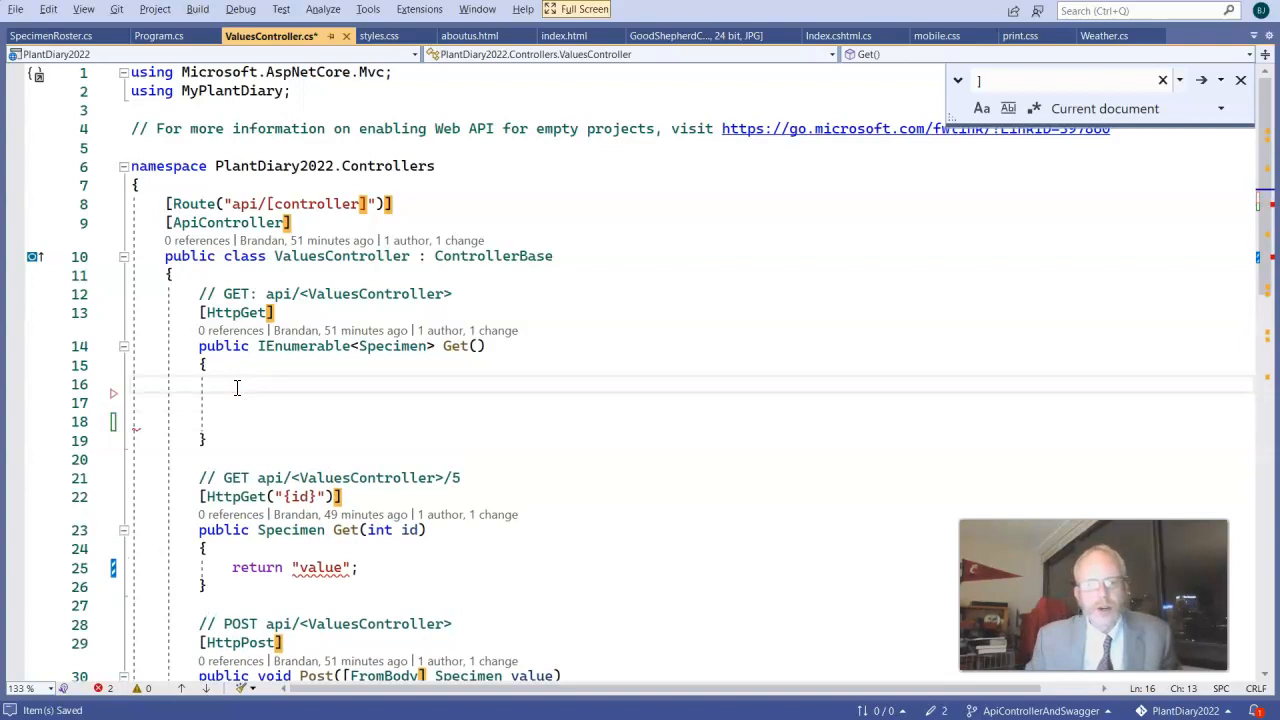
Step: Declare IList<Specimen> specs = new List<Specimen>(); at the start of the Get method
type("IList<Specimen> specs = new List<Specimen>();")
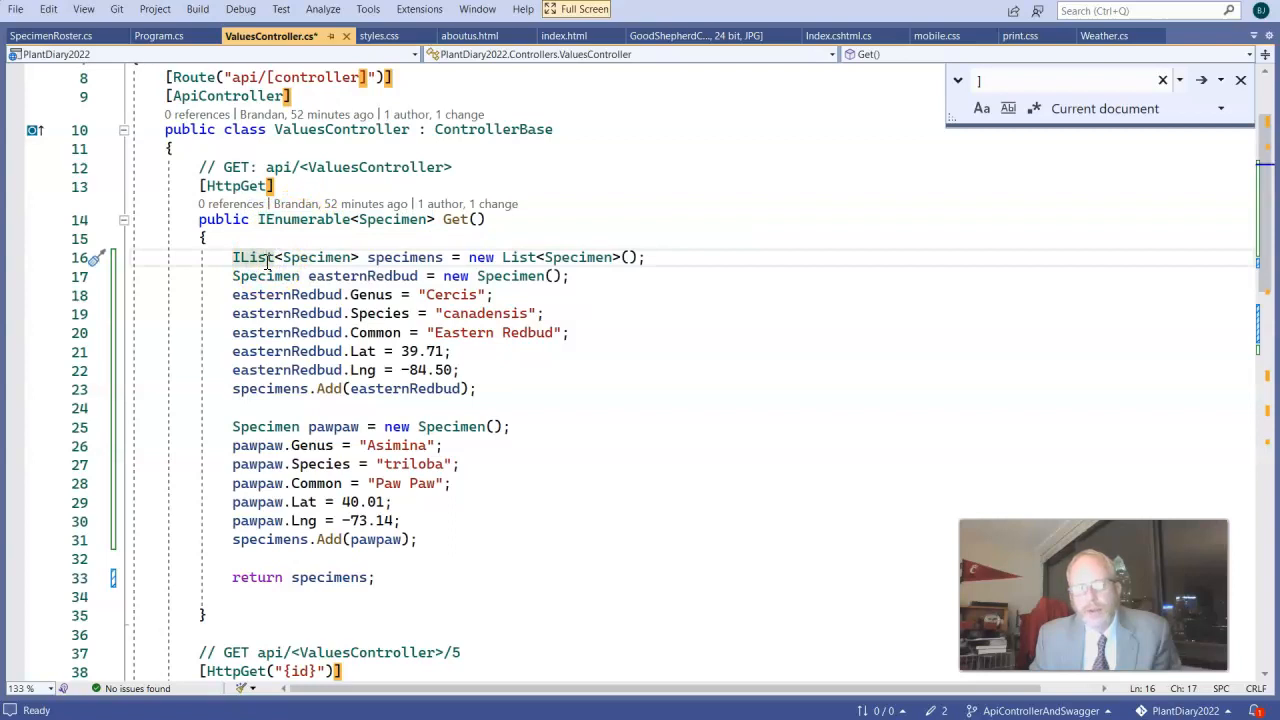
mouse_move(310, 218)
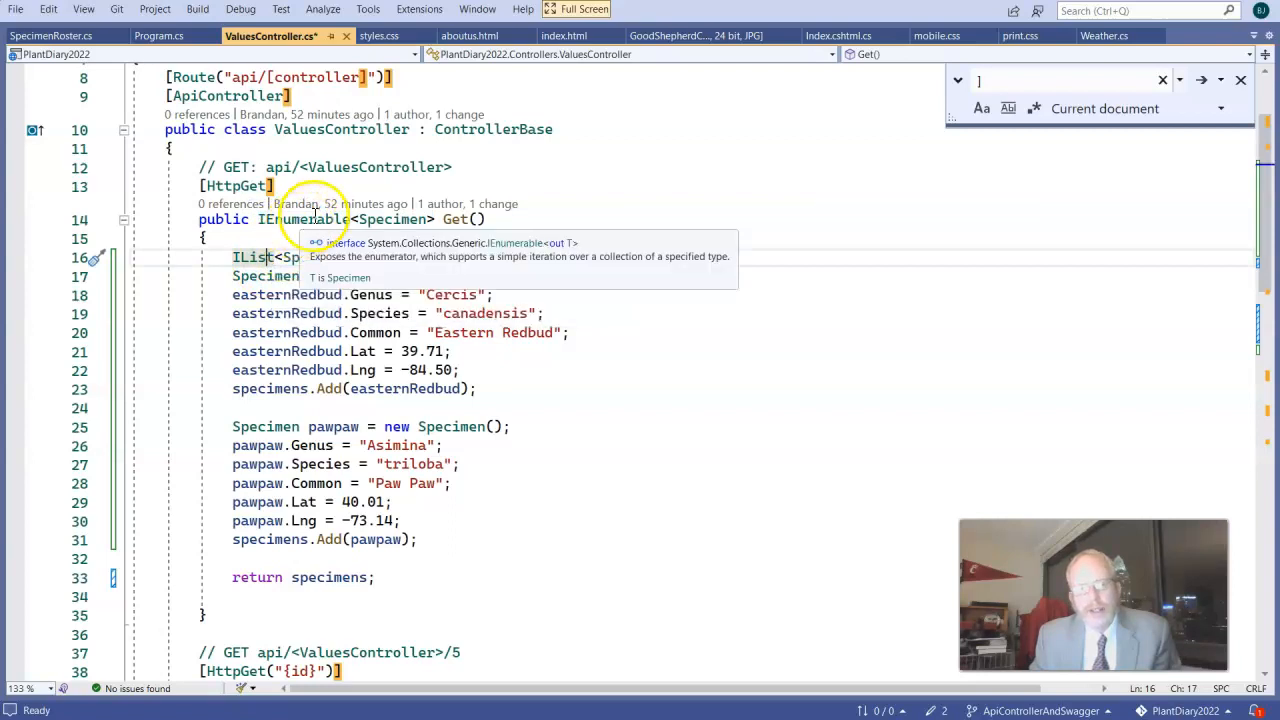
mouse_move(662, 612)
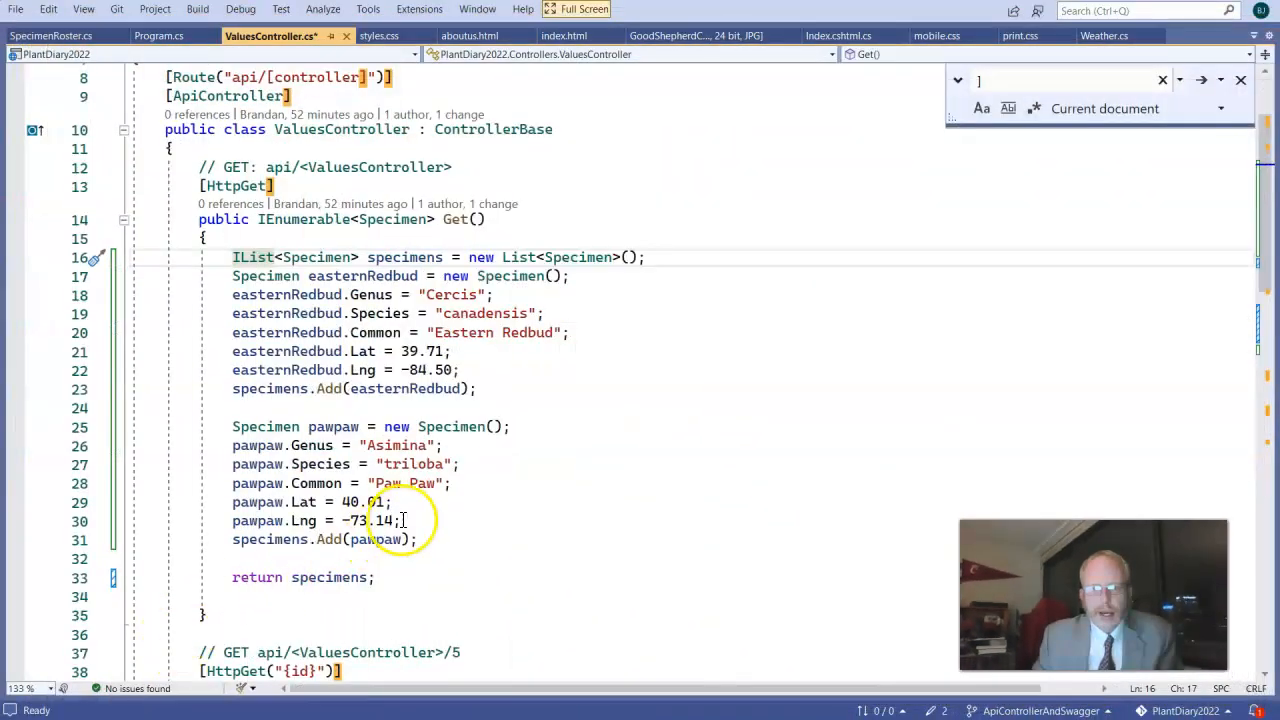
scroll("down", 3)
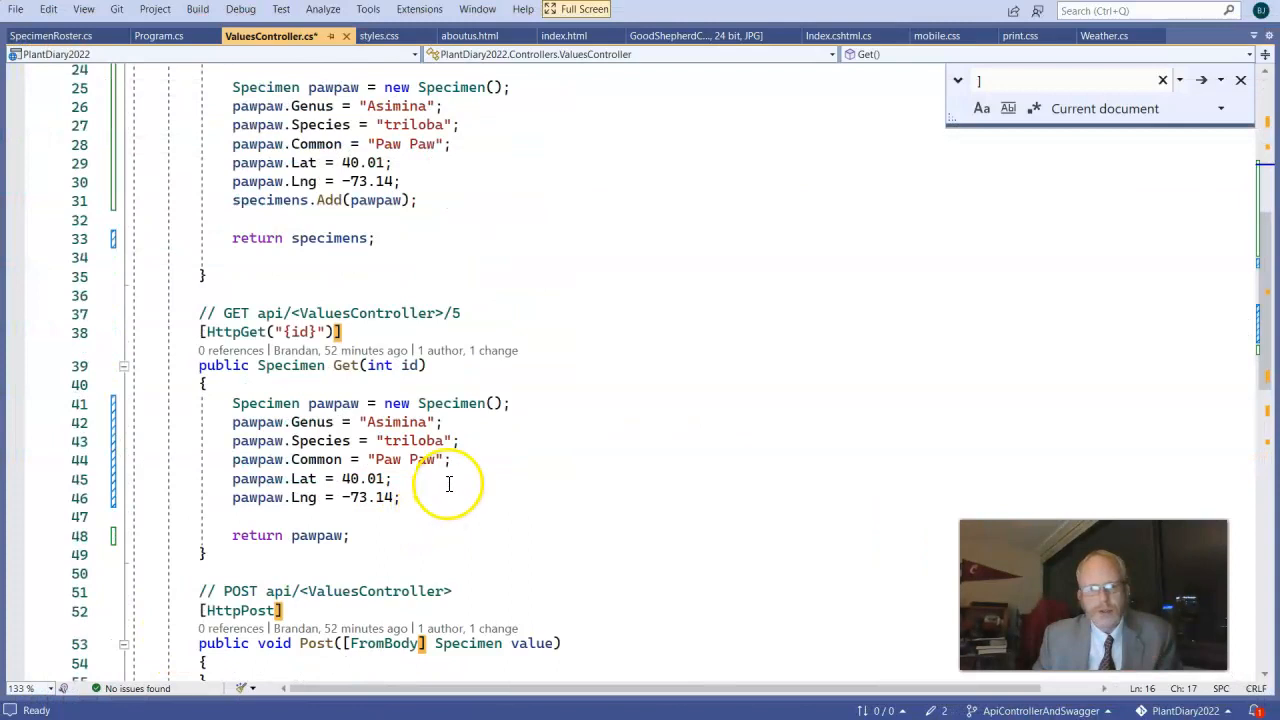
mouse_move(268, 560)
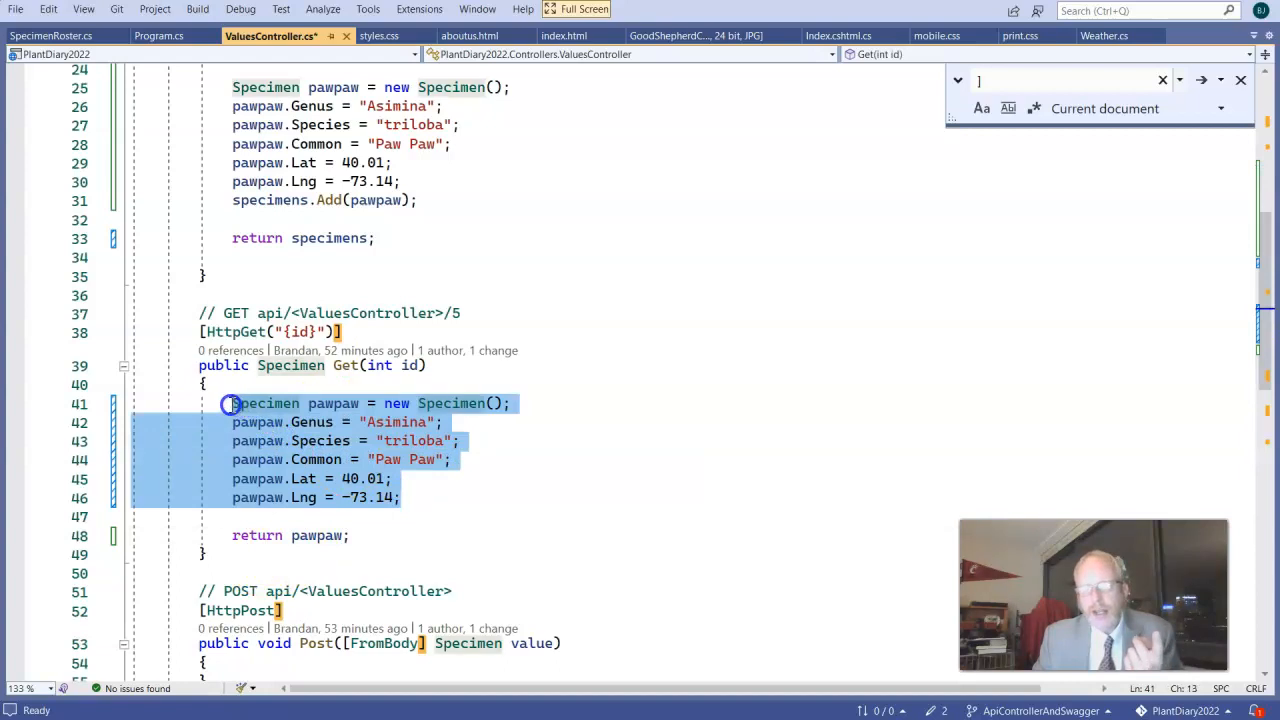
mouse_move(348, 364)
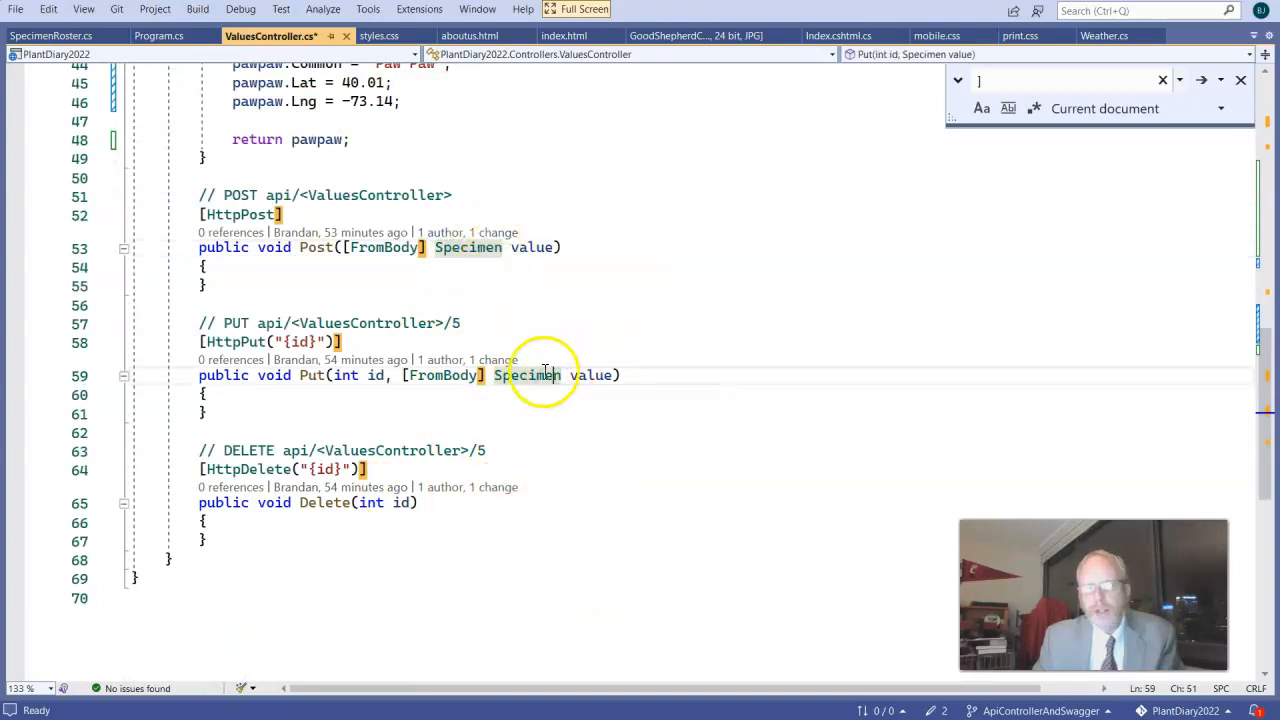
mouse_move(528, 376)
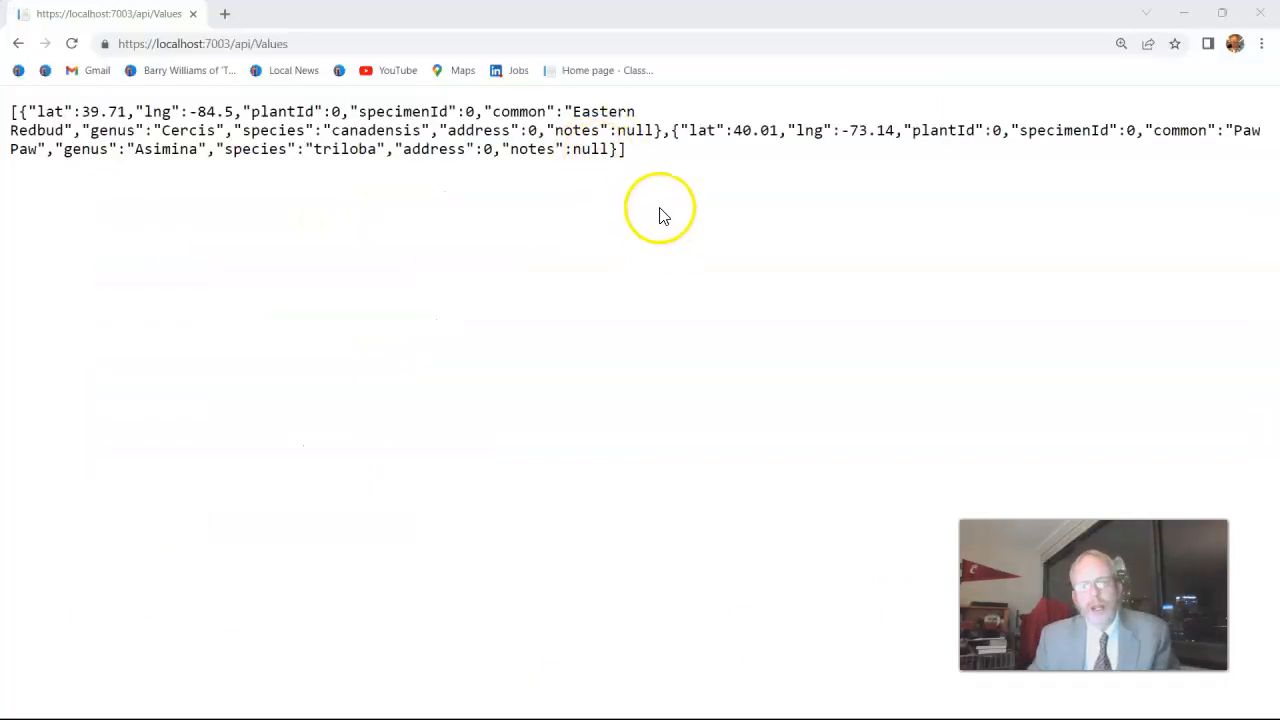
mouse_move(640, 164)
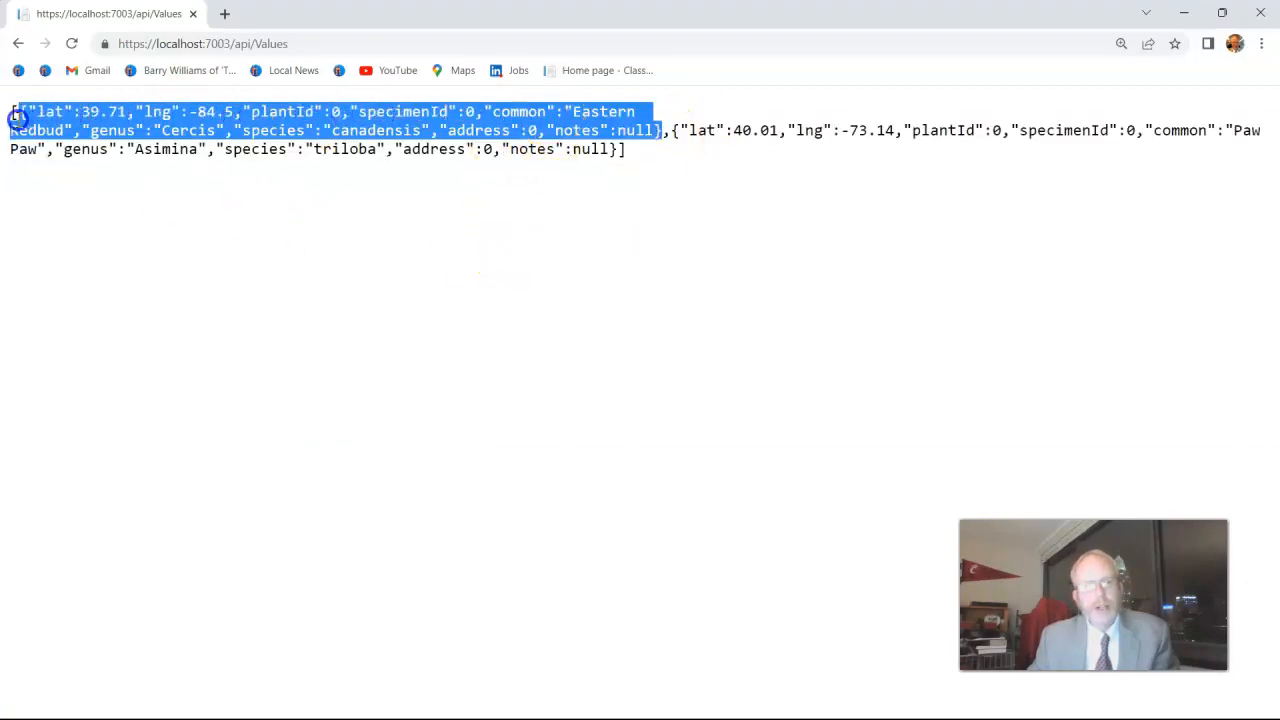
Step: Edit the Chrome address bar to request api/Values/2 for the Paw Paw specimen
left_click(664, 132)
type("/2")
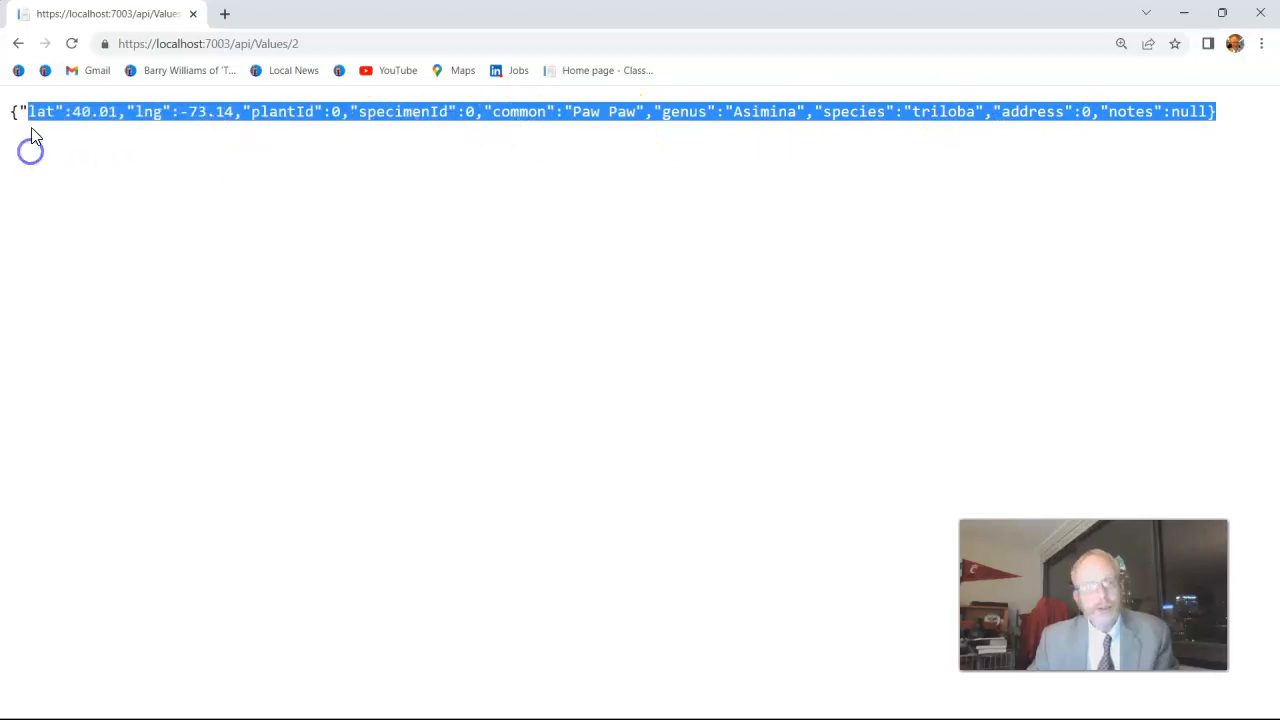
mouse_move(1224, 120)
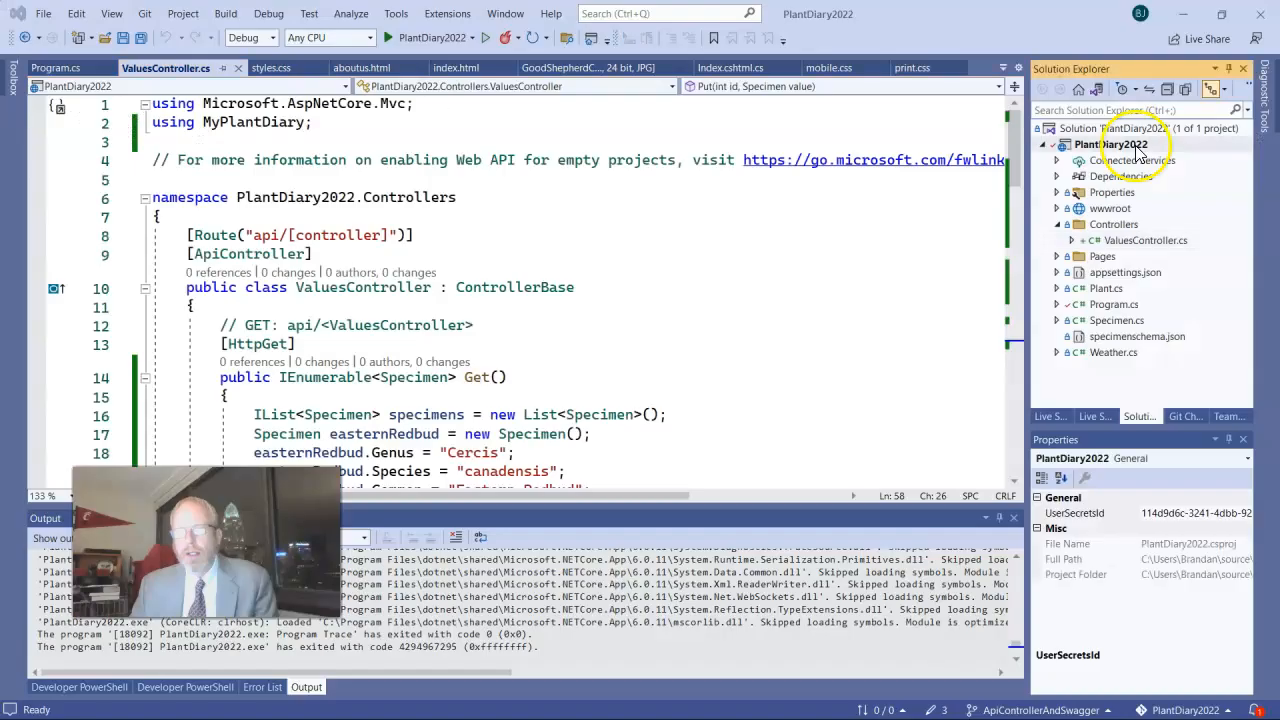
Step: Add a new class file SpecimenRoster.cs to the PlantDiary2022 project
right_click(1124, 144)
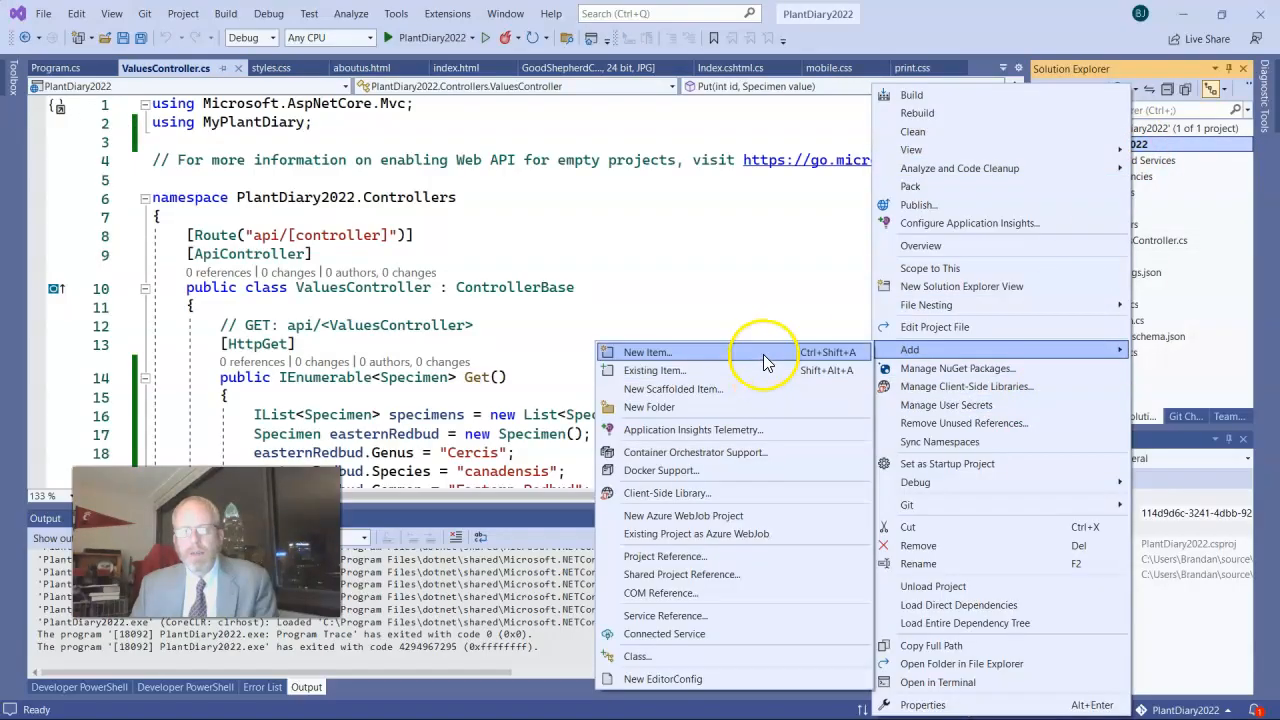
left_click(648, 352)
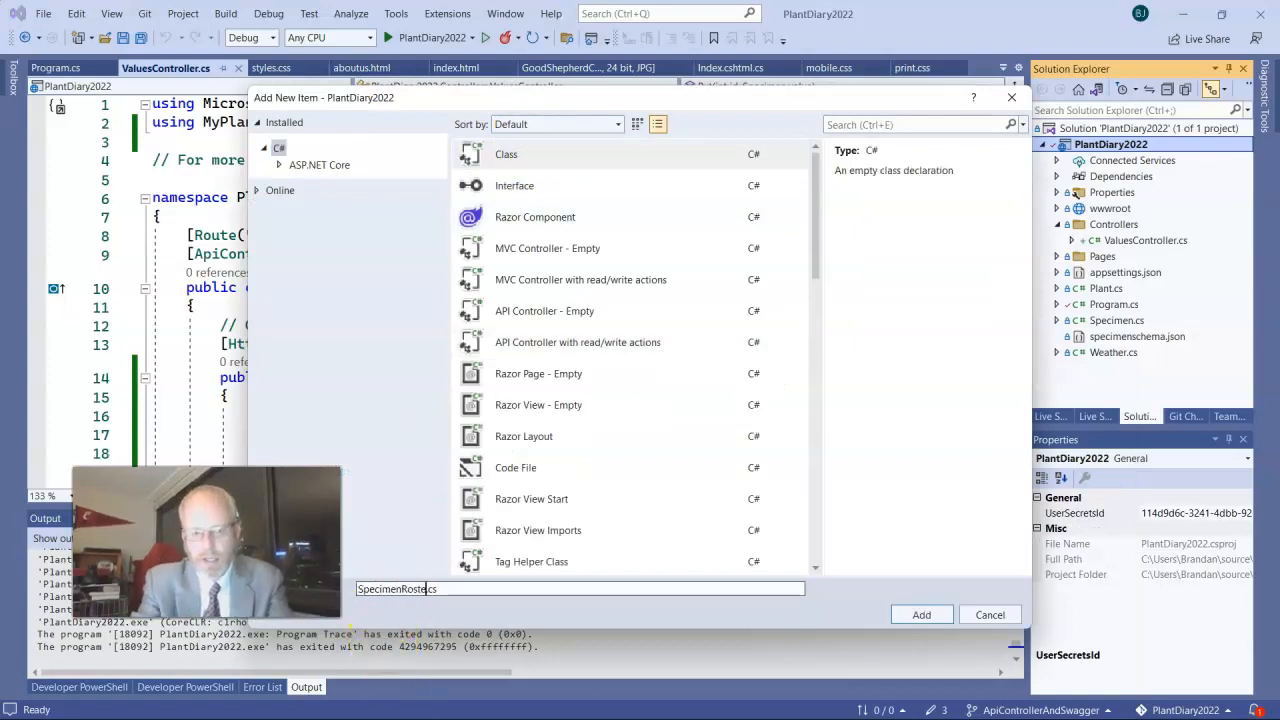
left_click(920, 614)
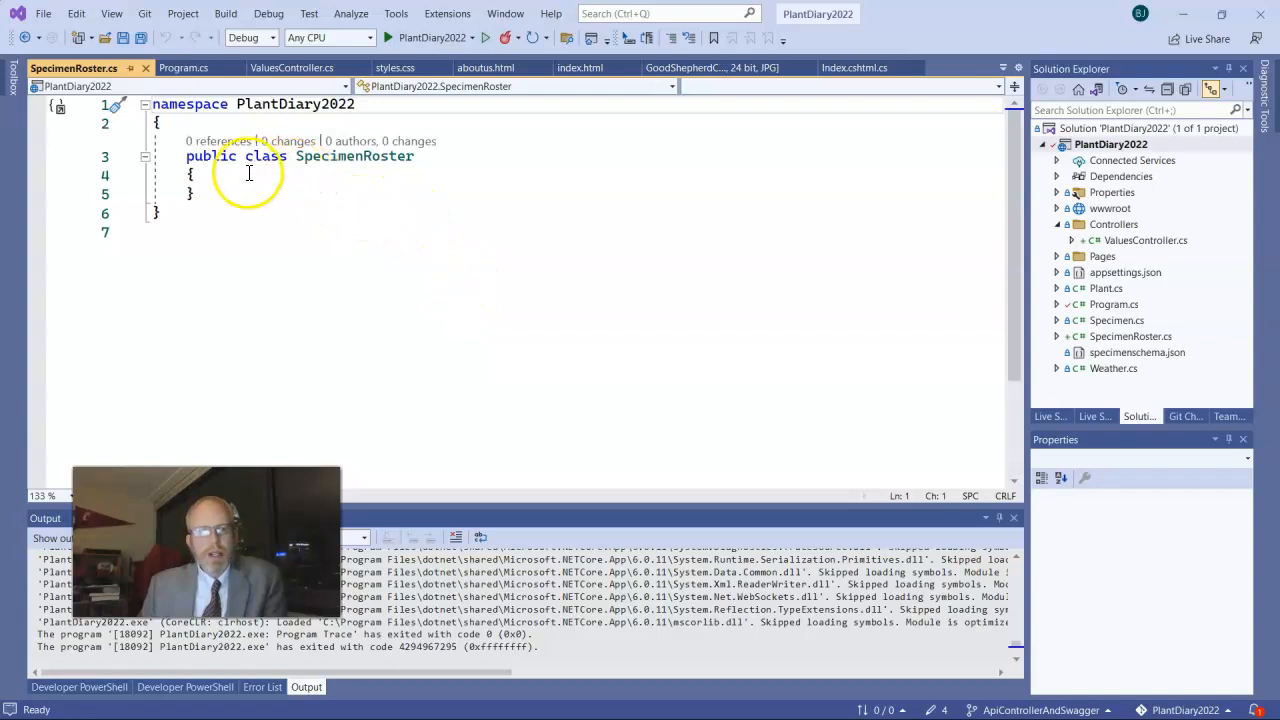
Step: Make SpecimenRoster a static class with an empty static SpecimenRoster() constructor
type("sta")
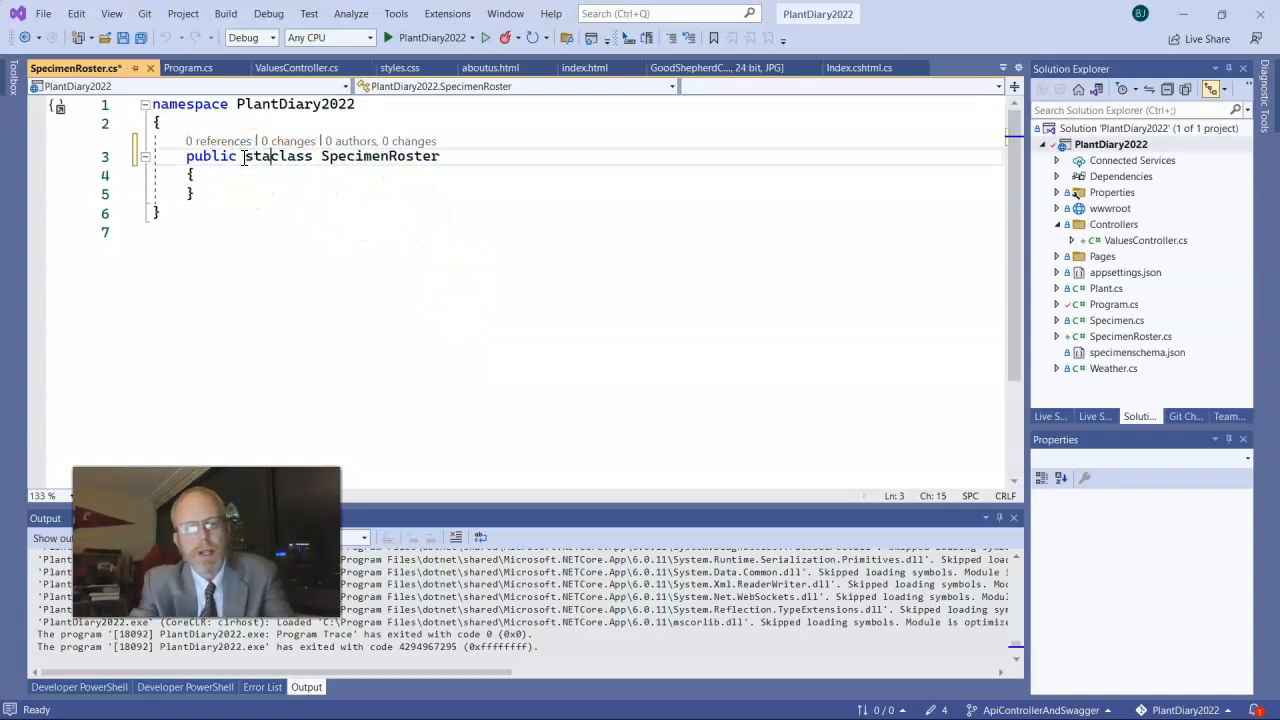
type("static")
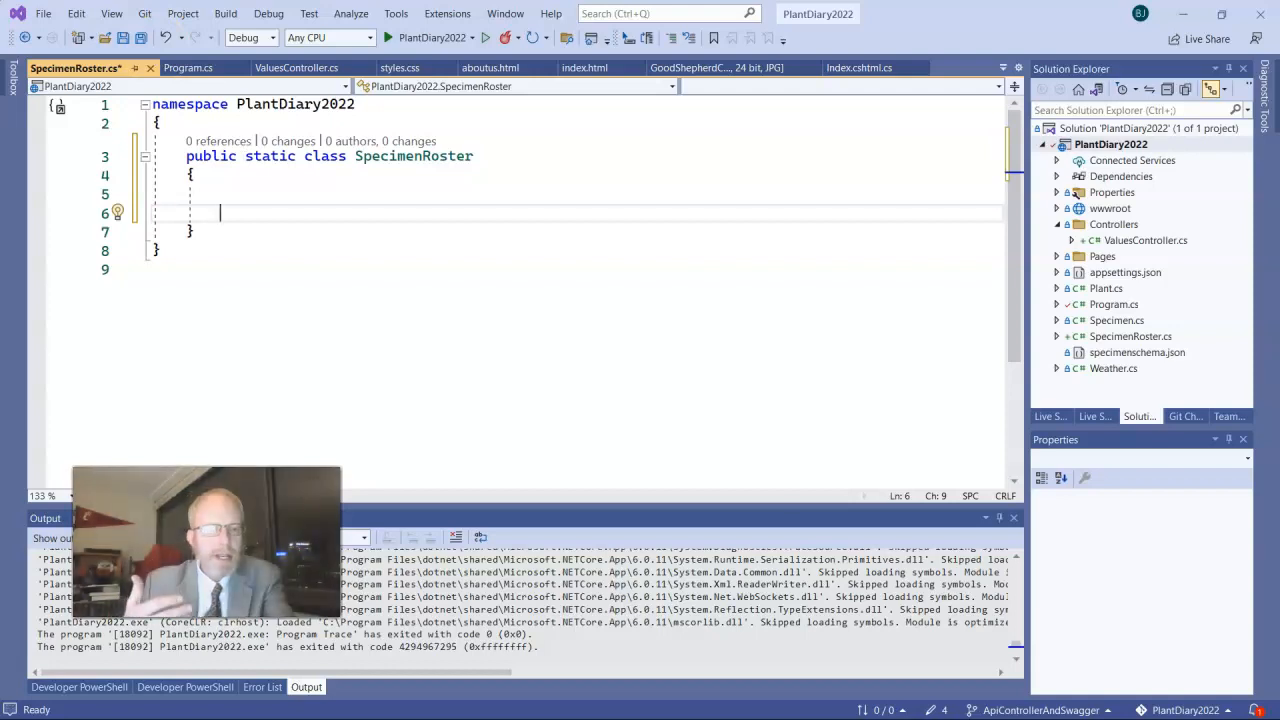
type("static")
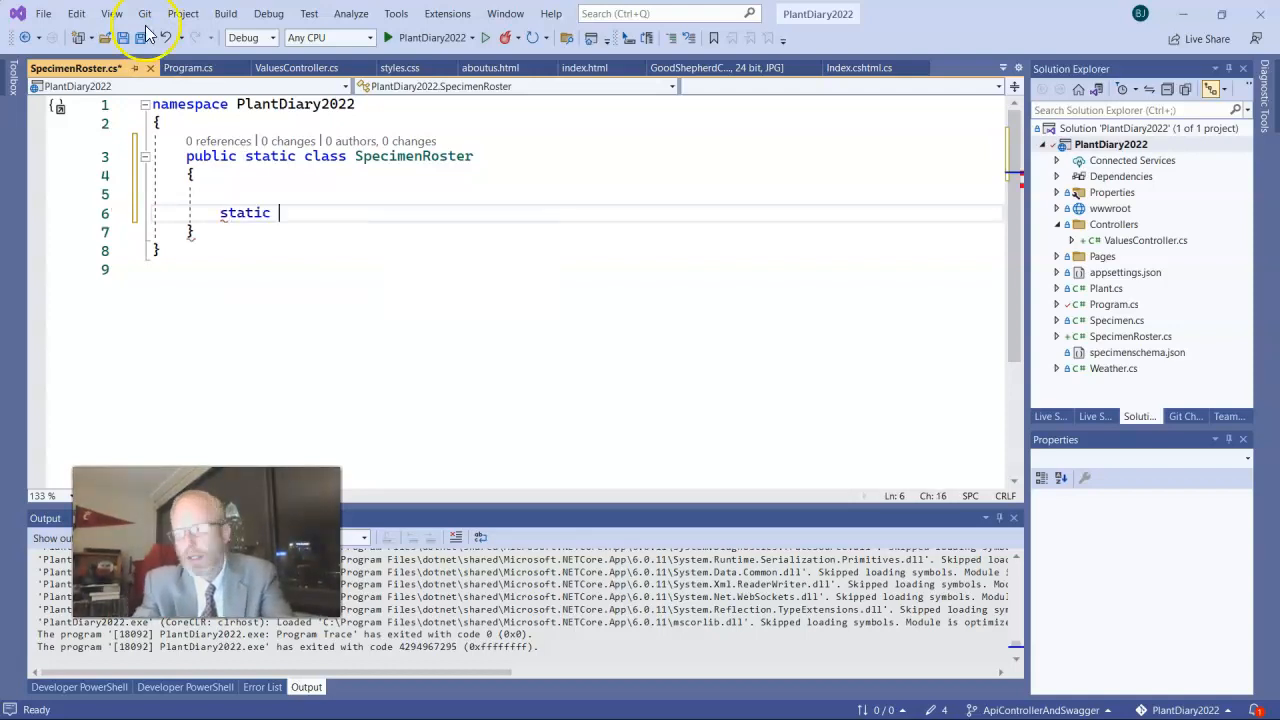
type("SpecimenRoster()")
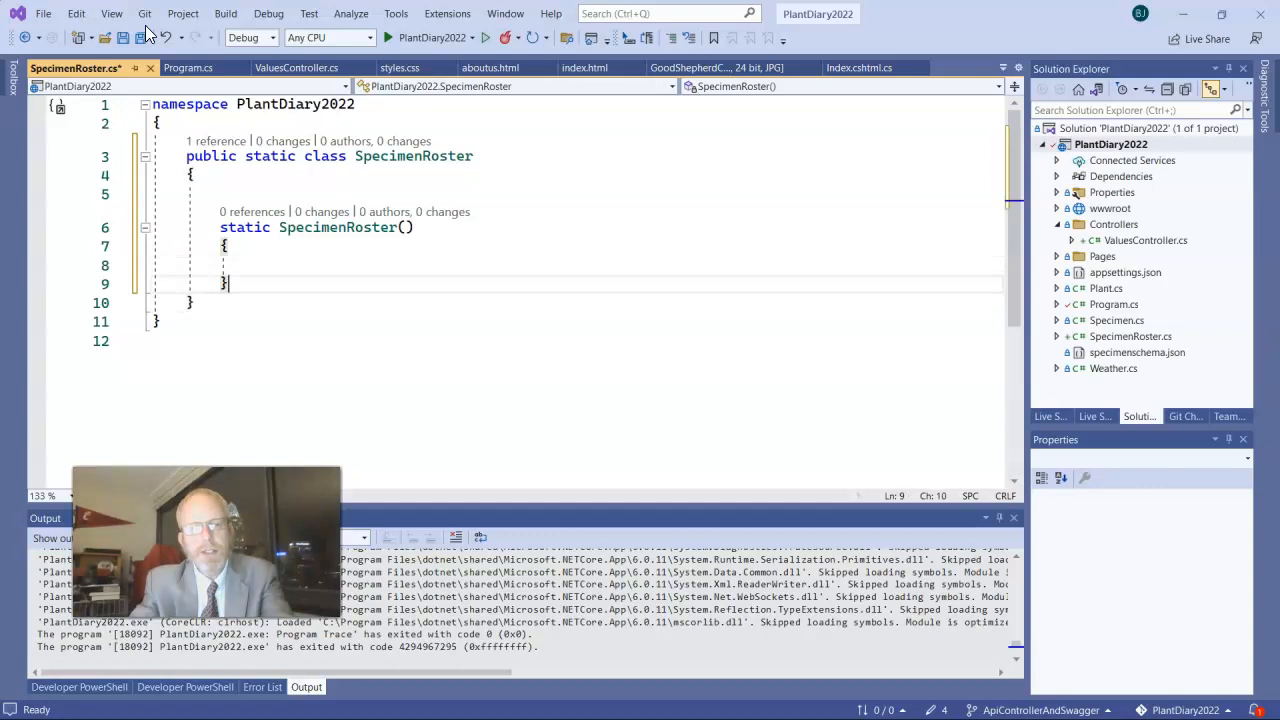
key("Enter")
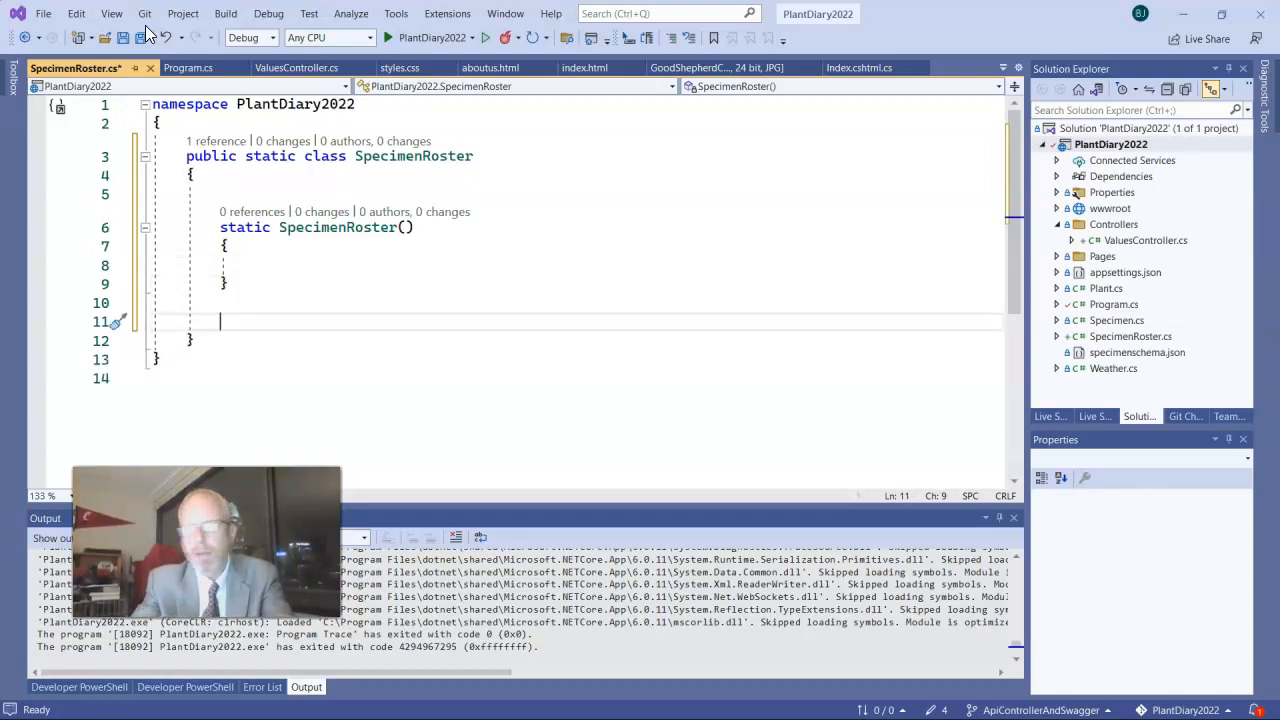
Step: Add public static IList<Specimen> allSpecimens { get; set; } property
type("public static IList<Specimen> allSpecimens")
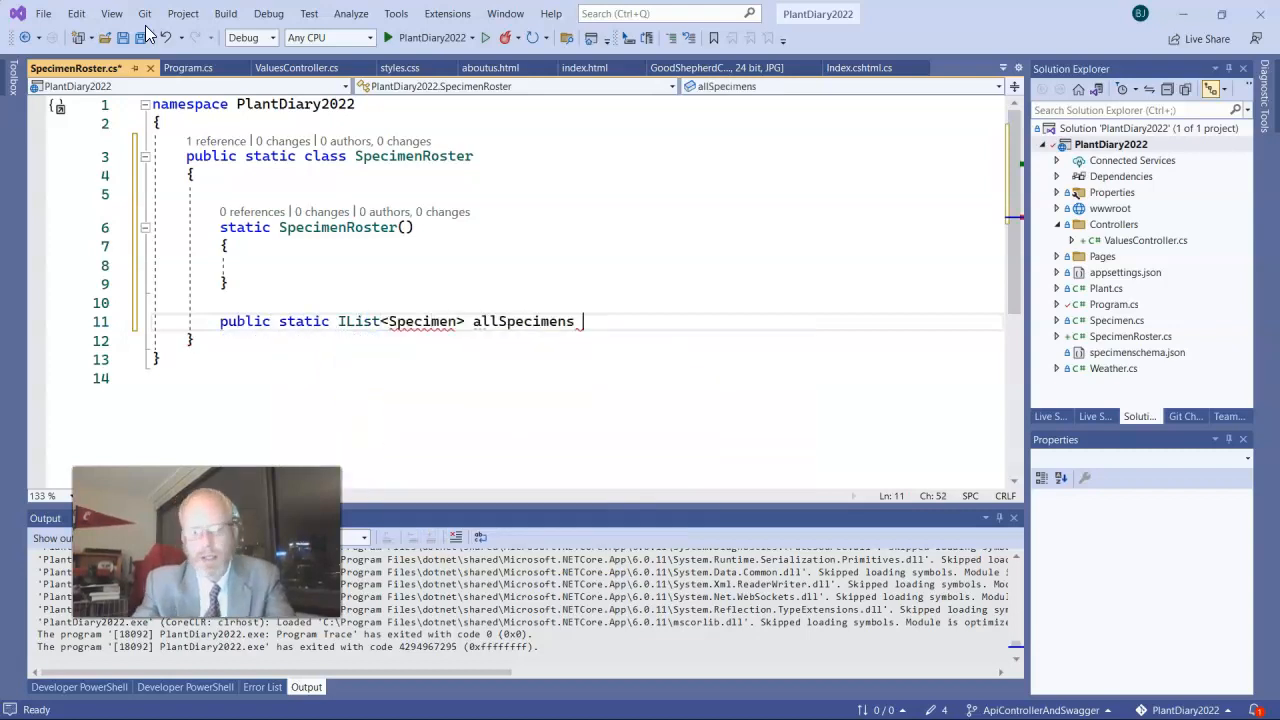
type("{ get; set; }")
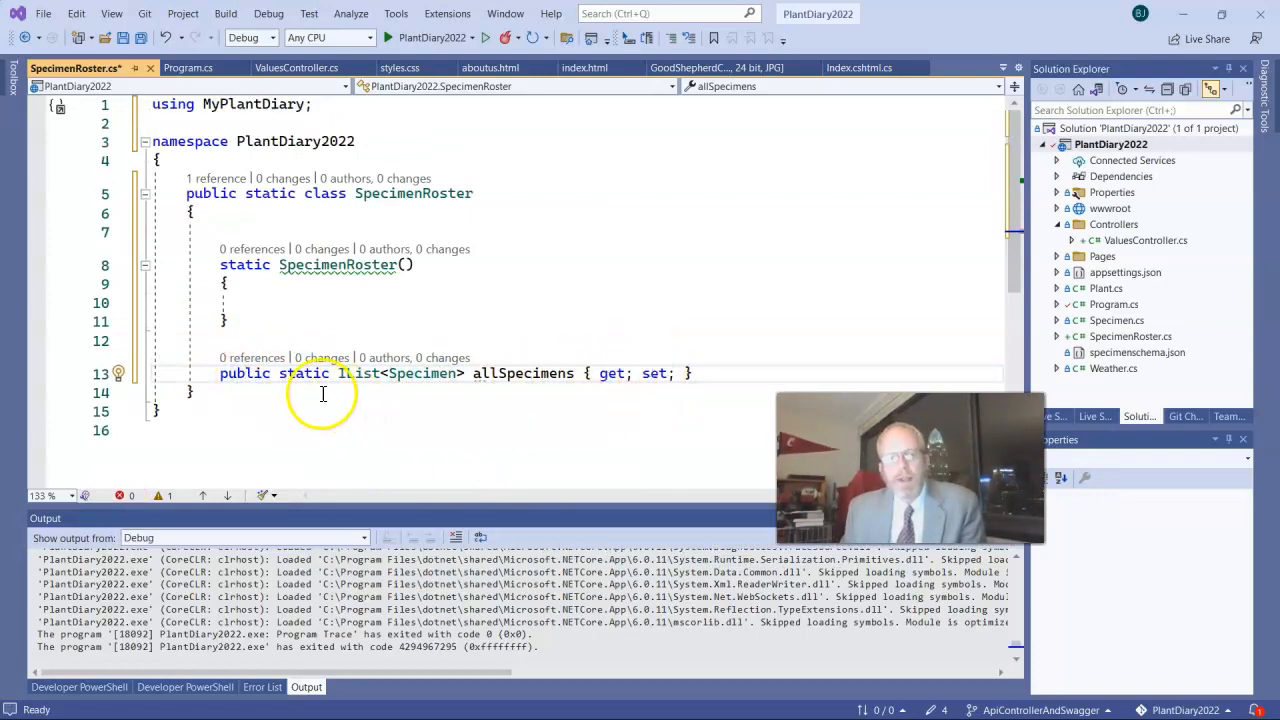
Step: Initialise allSpecimens = new List<Specimen>(); inside the static constructor
double_click(304, 374)
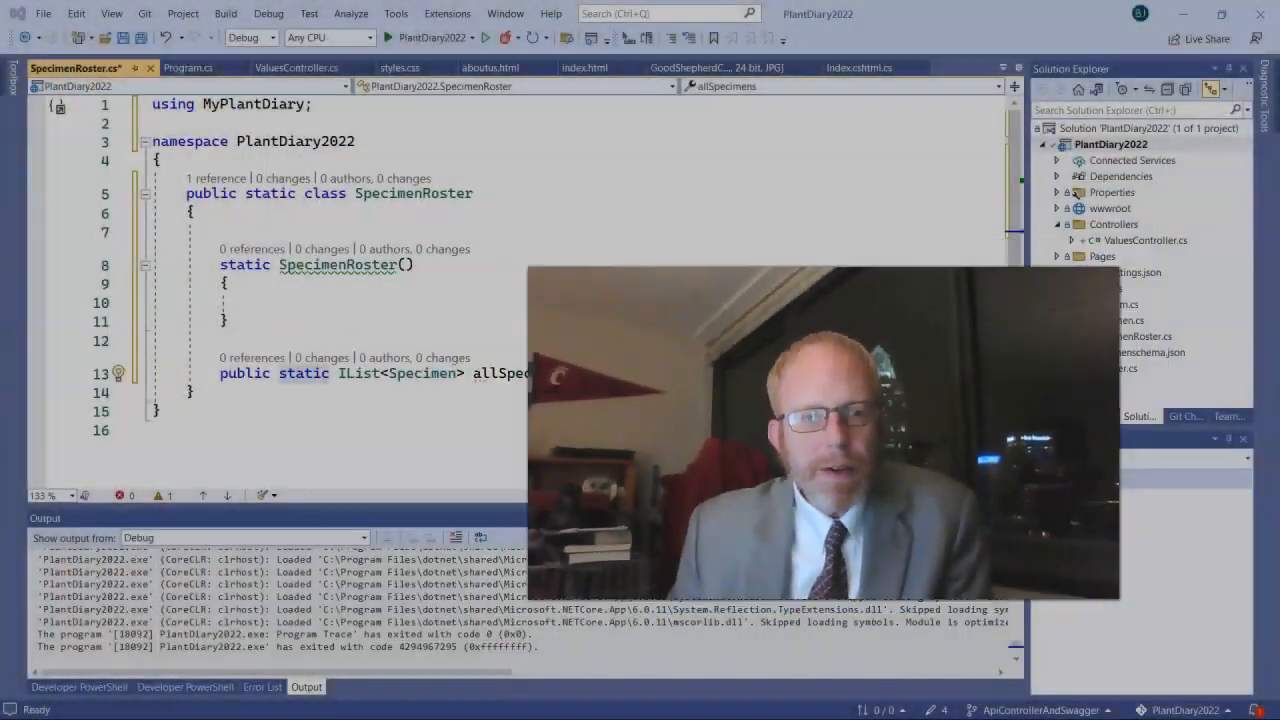
type("{ get; set; }")
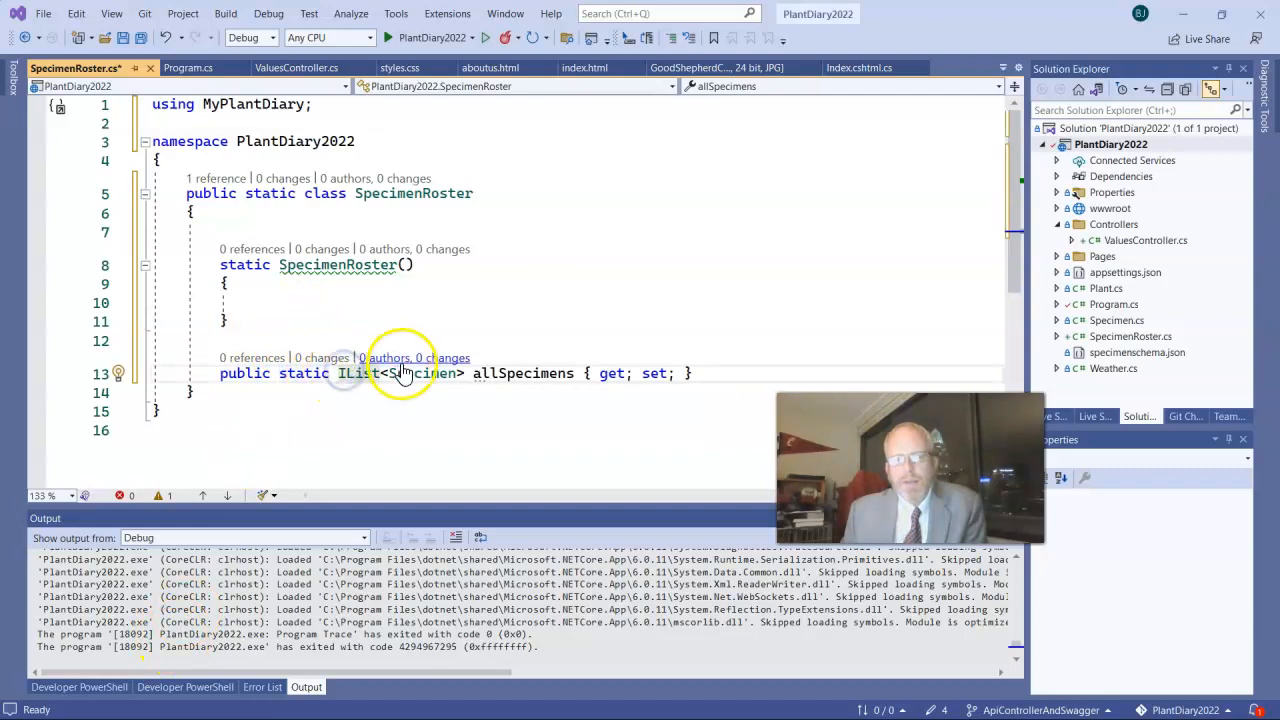
mouse_move(420, 374)
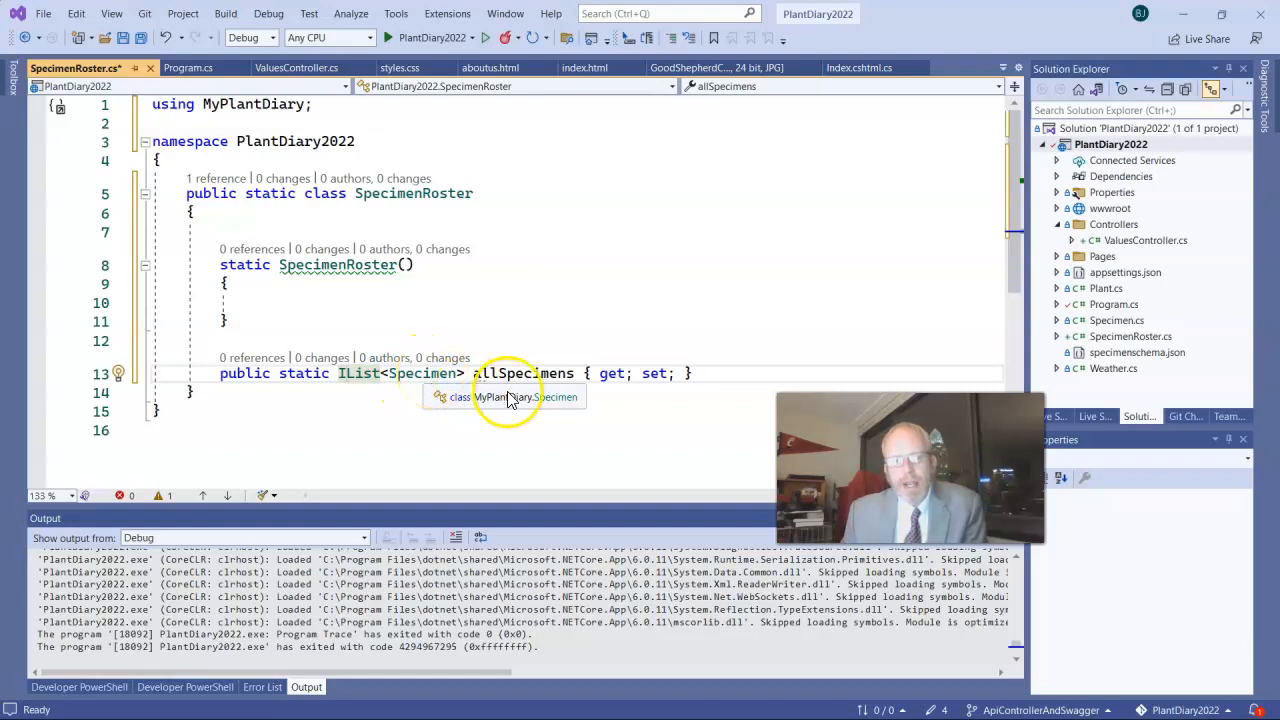
mouse_move(356, 294)
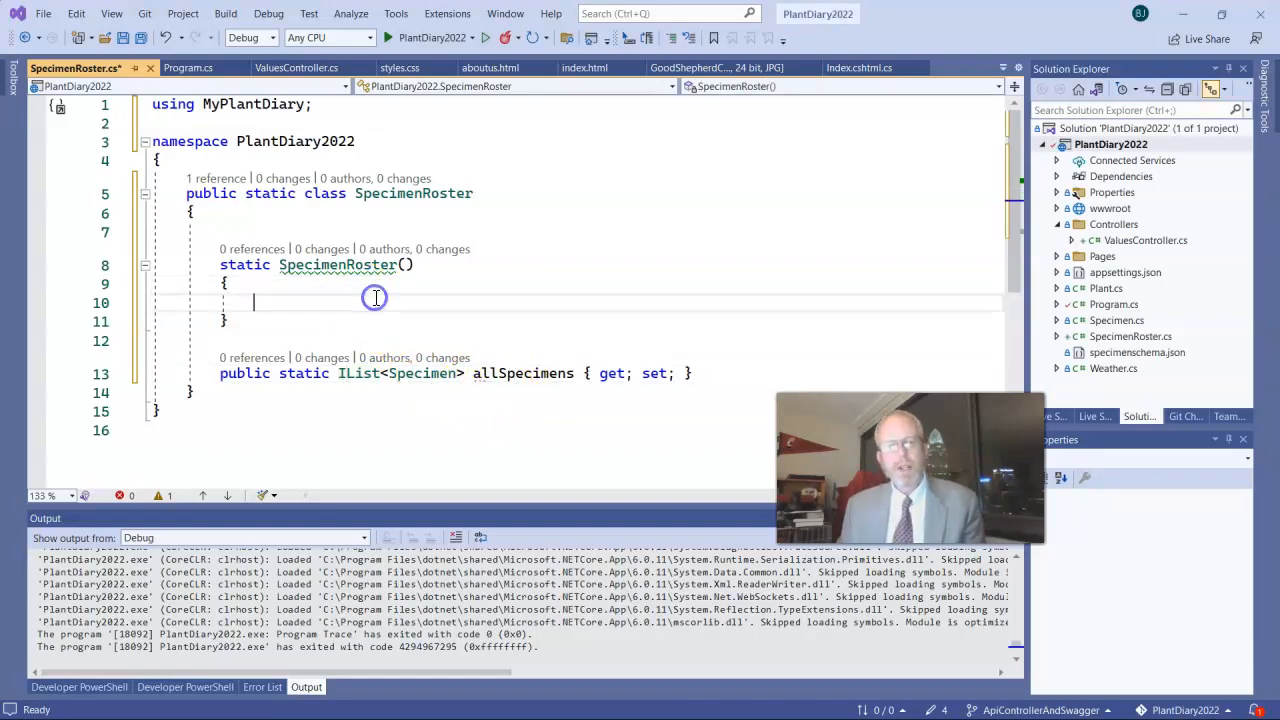
type("al")
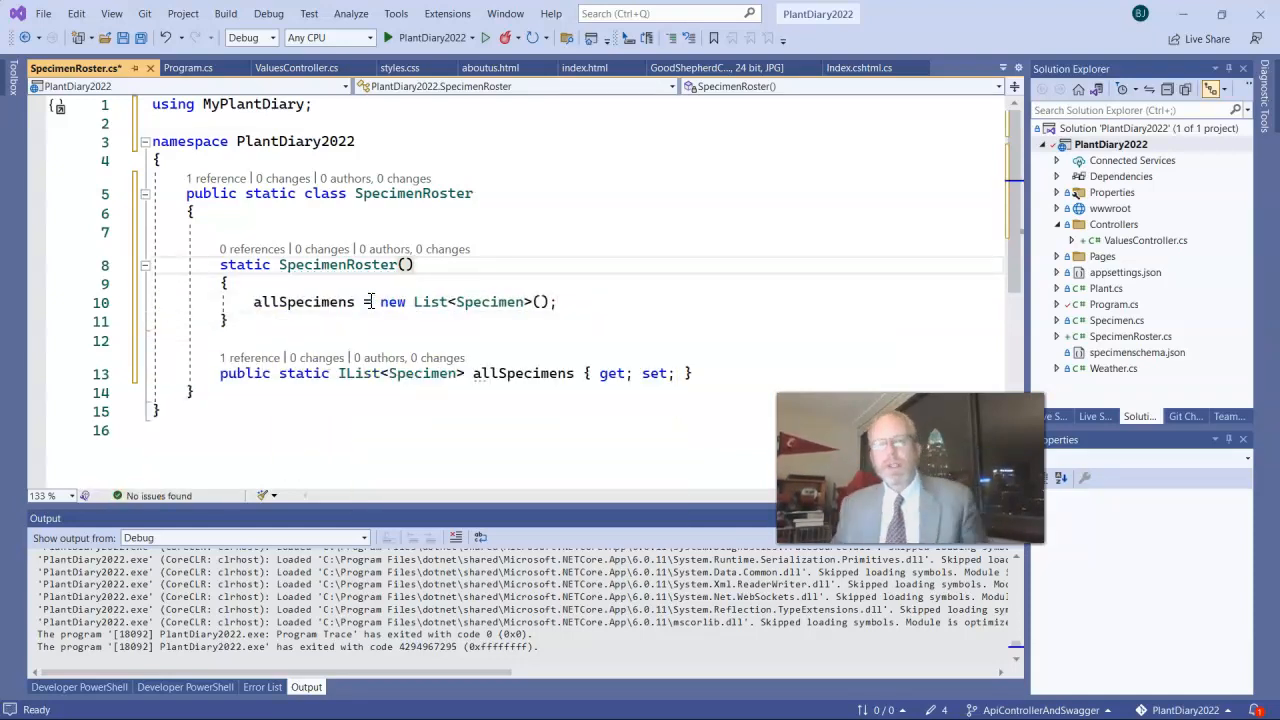
mouse_move(430, 300)
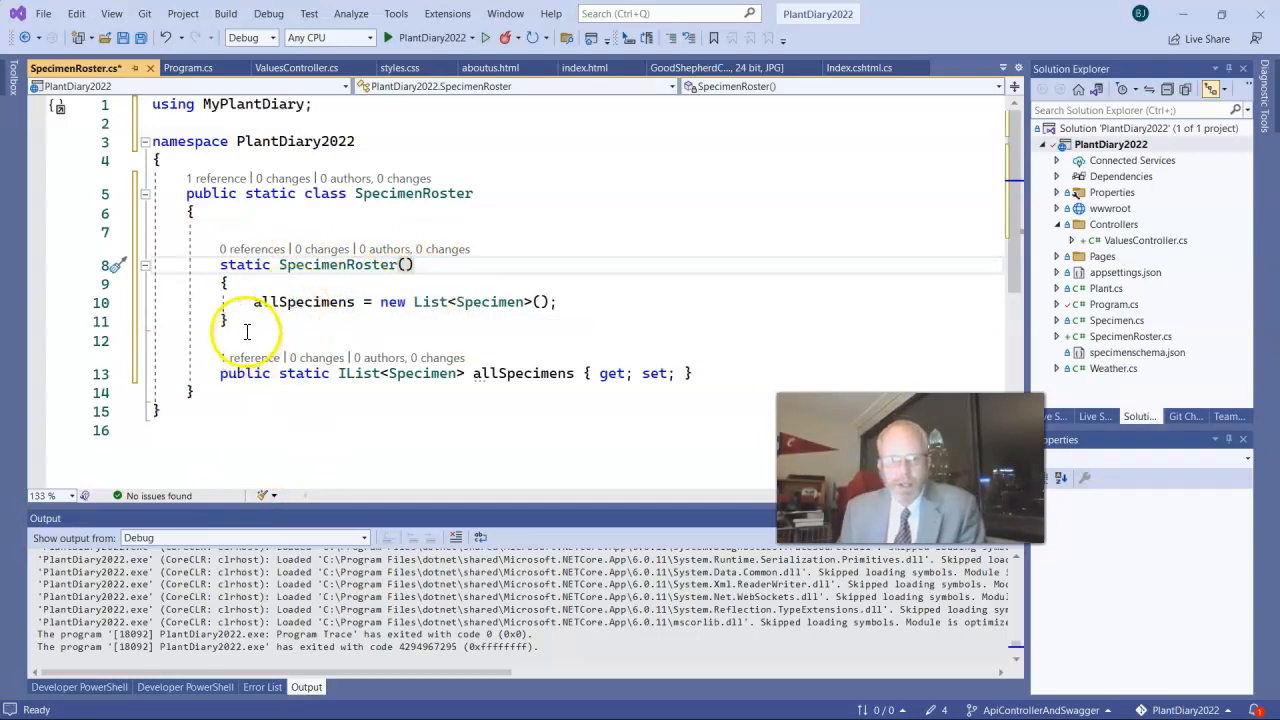
left_click_drag(220, 264, 228, 320)
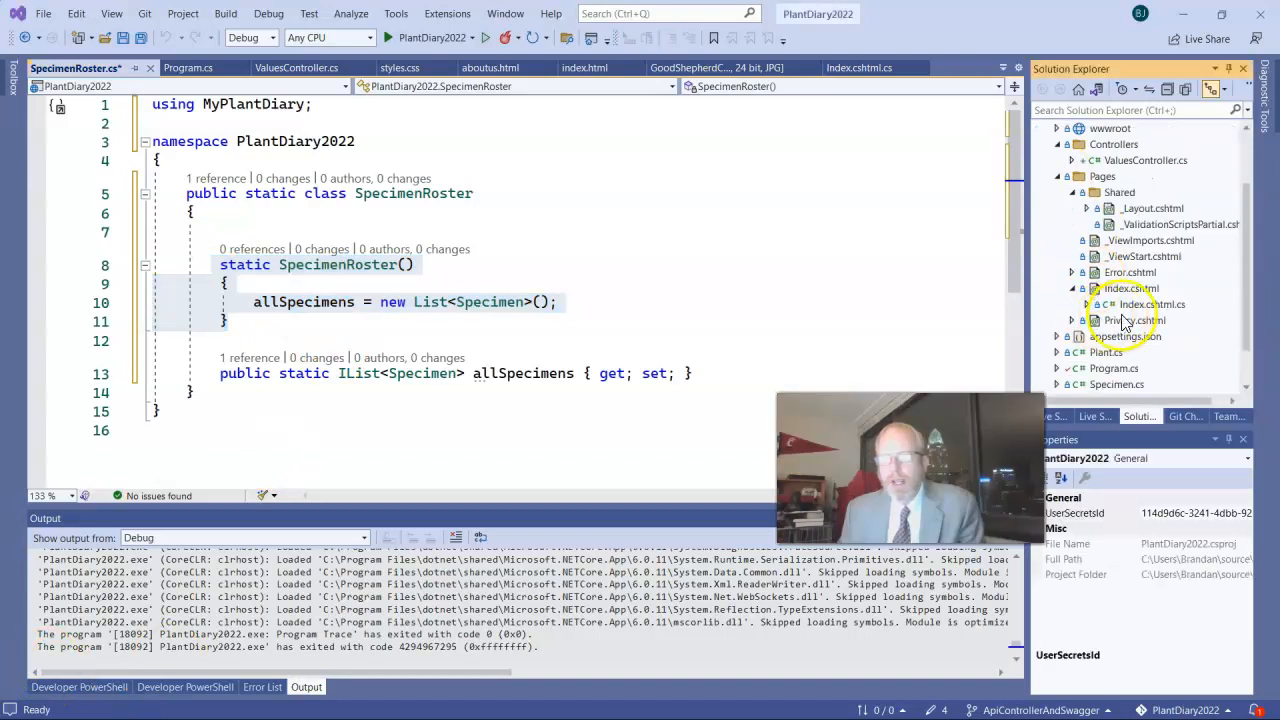
Step: In Index.cshtml.cs OnGet, add SpecimenRoster.allSpecimens = result; after ViewData
left_click(1152, 304)
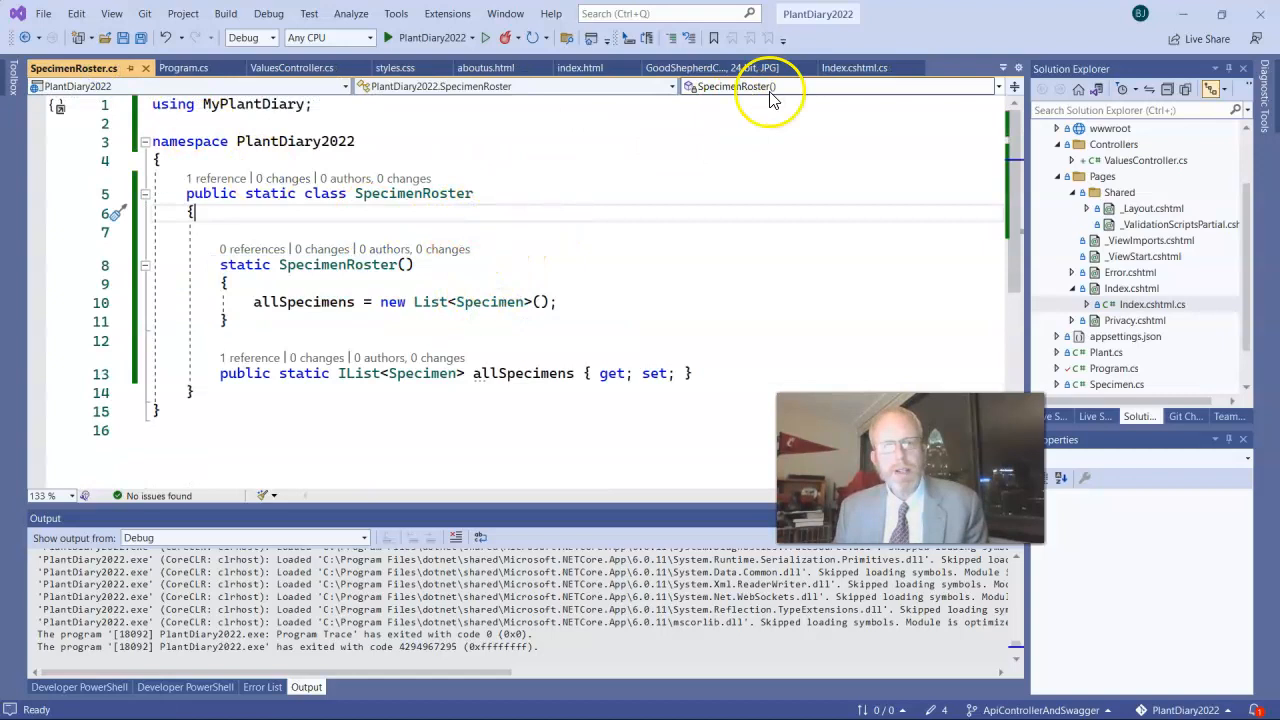
left_click(852, 68)
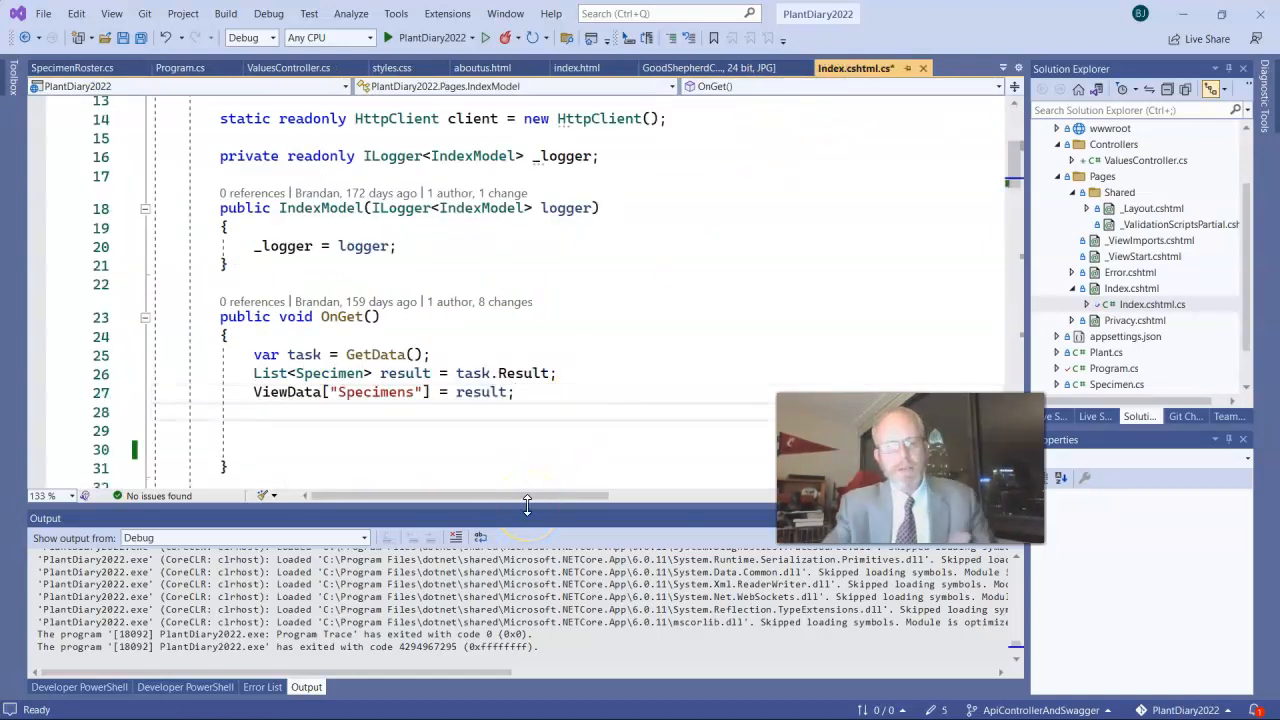
type("SpecimenRoster.allSpecimens = result;")
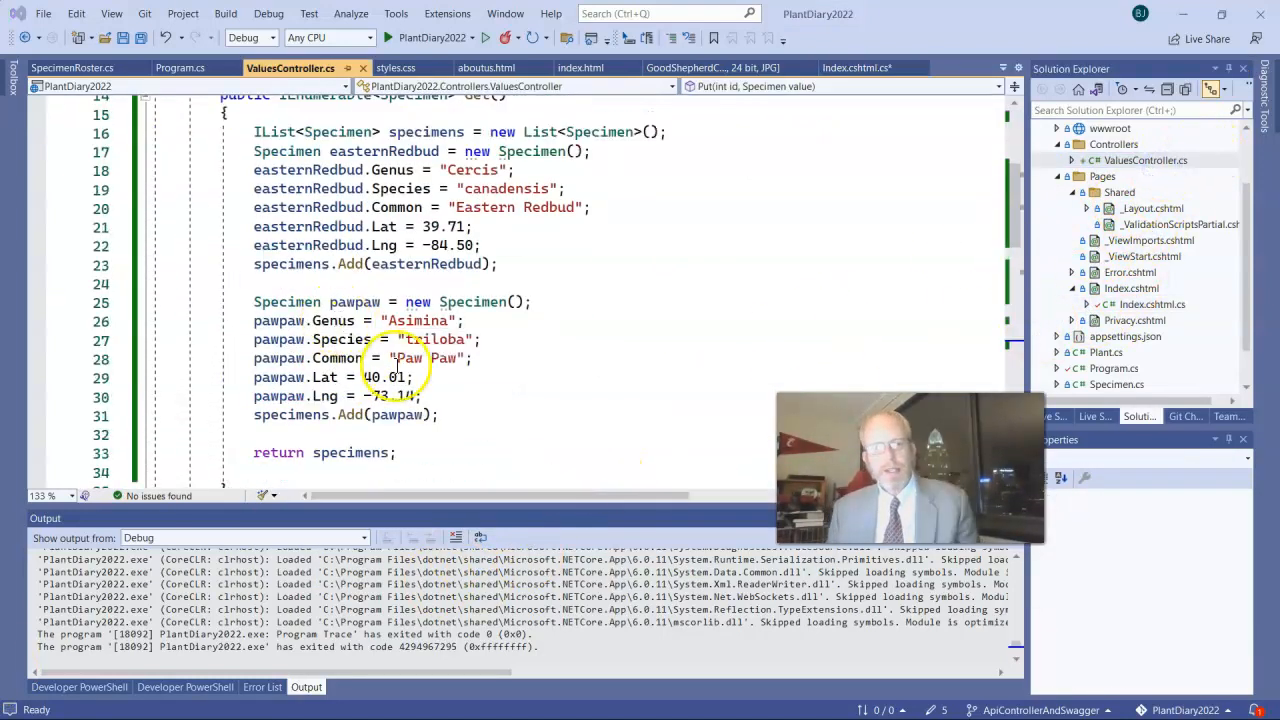
Step: Replace the hard-coded specimens with return SpecimenRoster.allSpecimens in Get() and SpecimenRoster.allSpecimens[id] in Get(int id)
left_click_drag(254, 132, 440, 414)
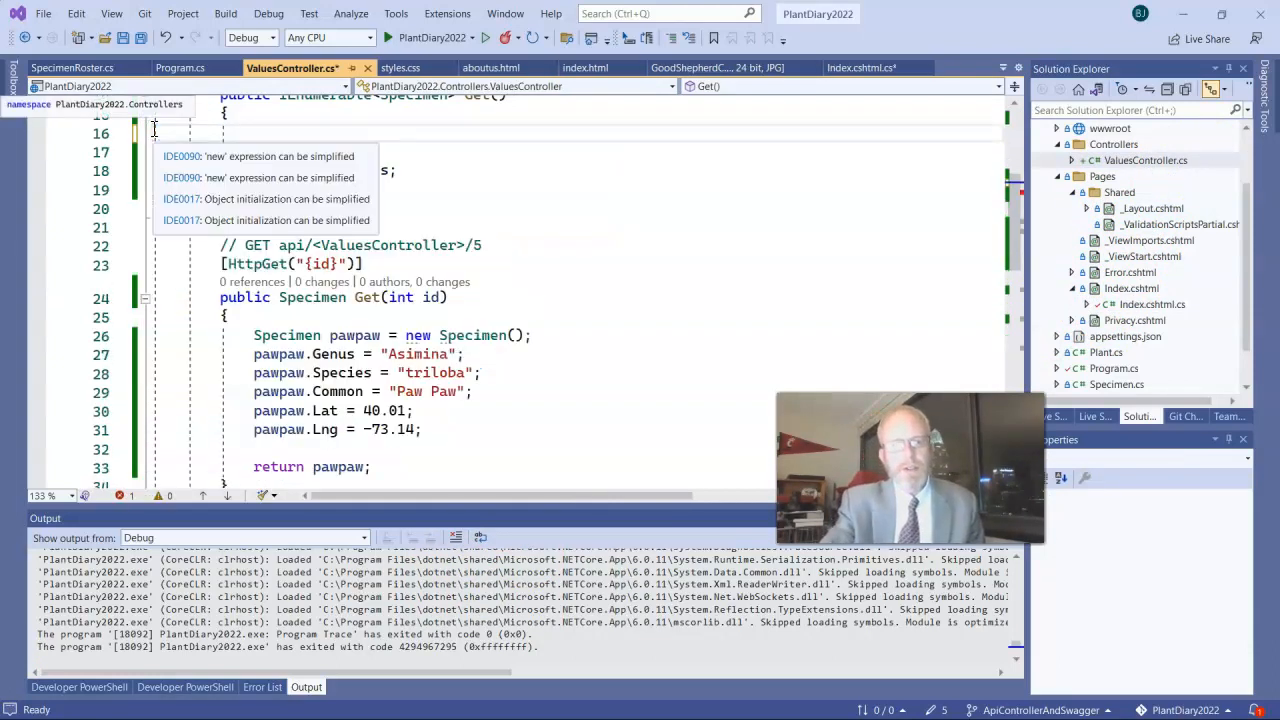
type("return Spec;")
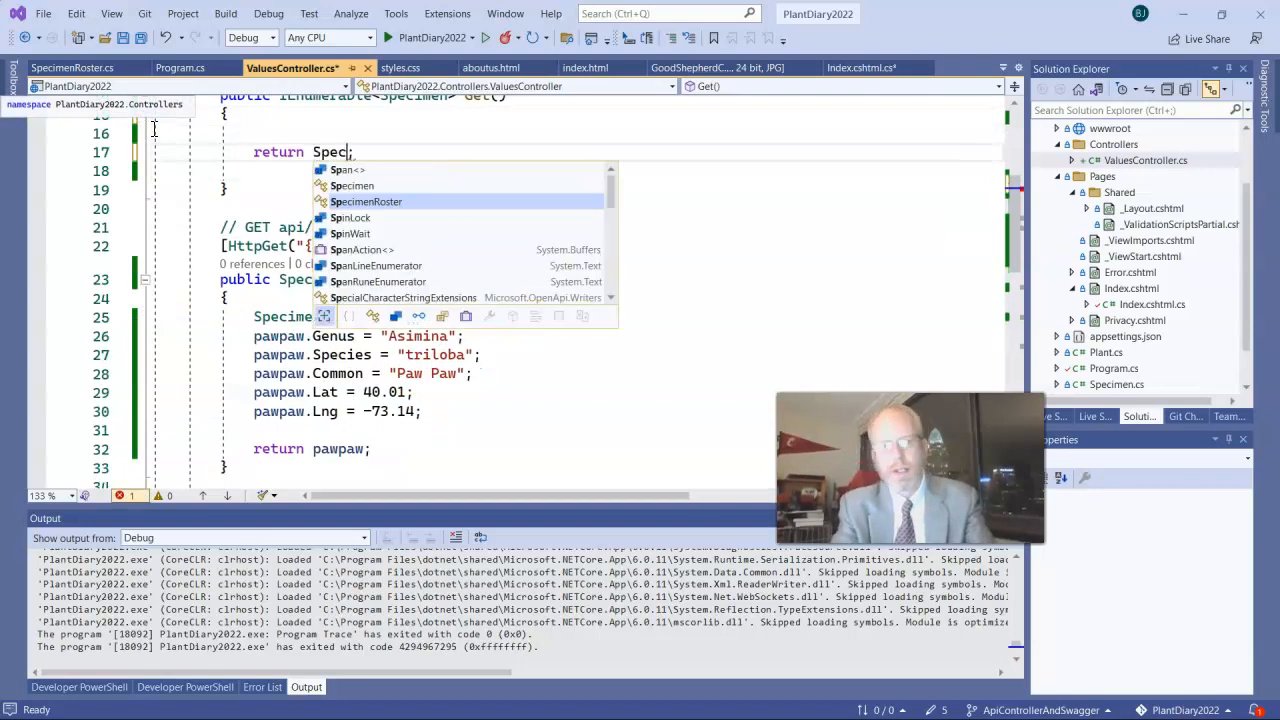
type("SpecimenRoster.allSpecimens")
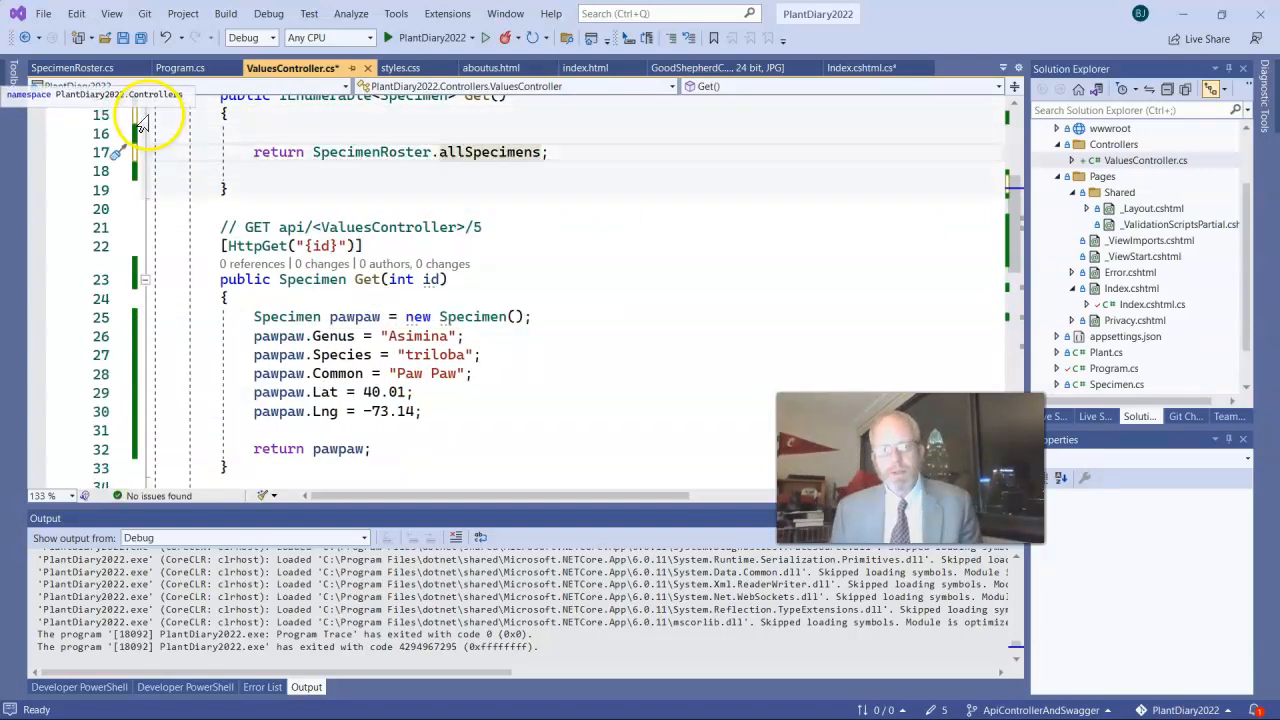
scroll("down", 3)
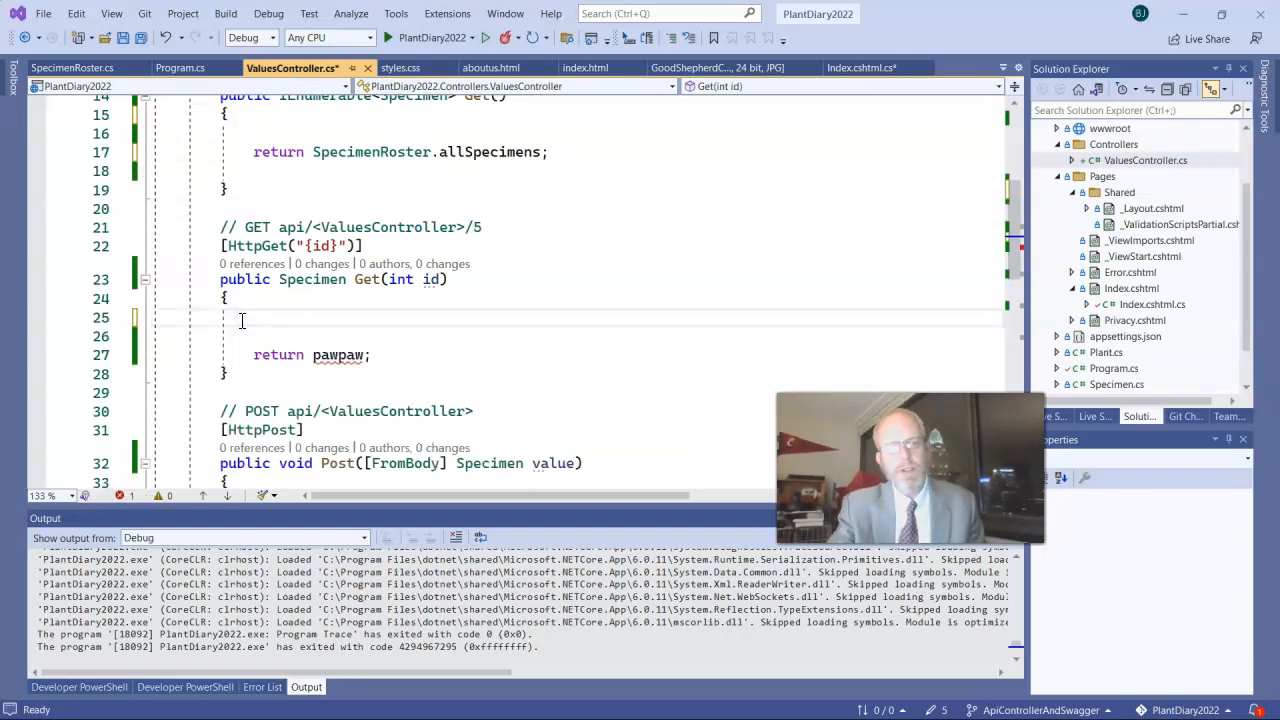
type("SpecimenRoster.allSpecimens[id];")
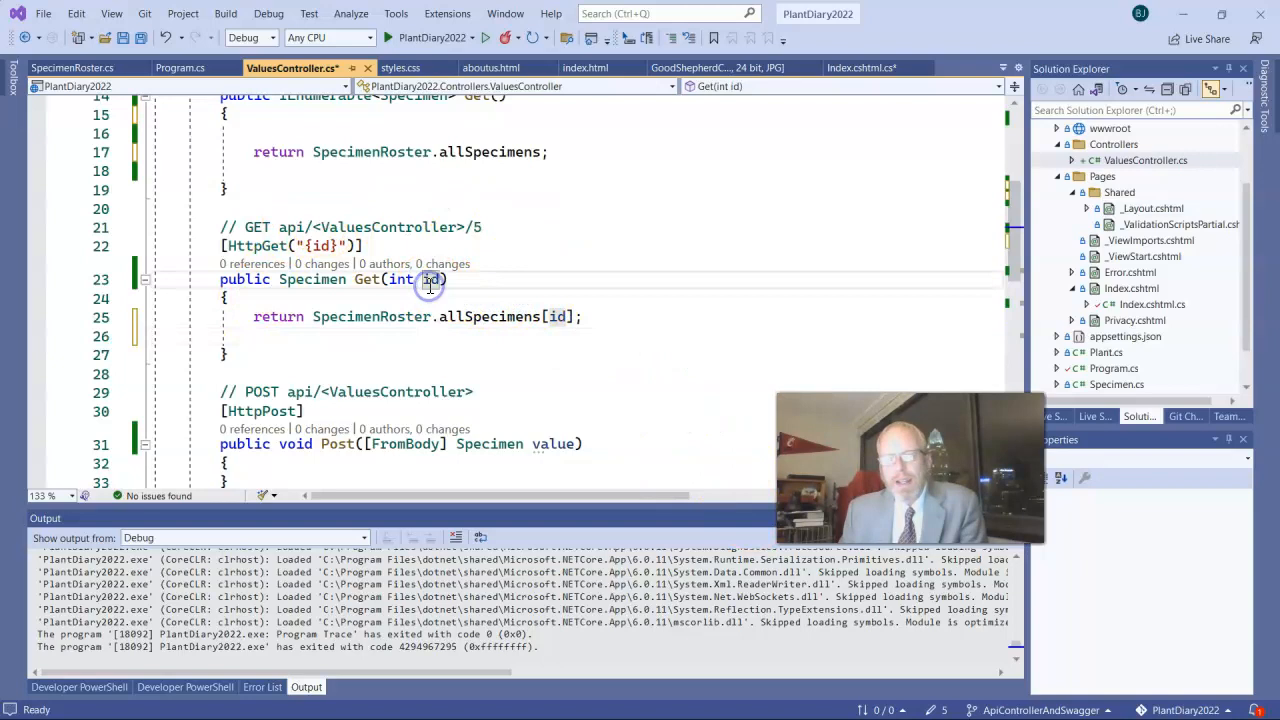
mouse_move(544, 304)
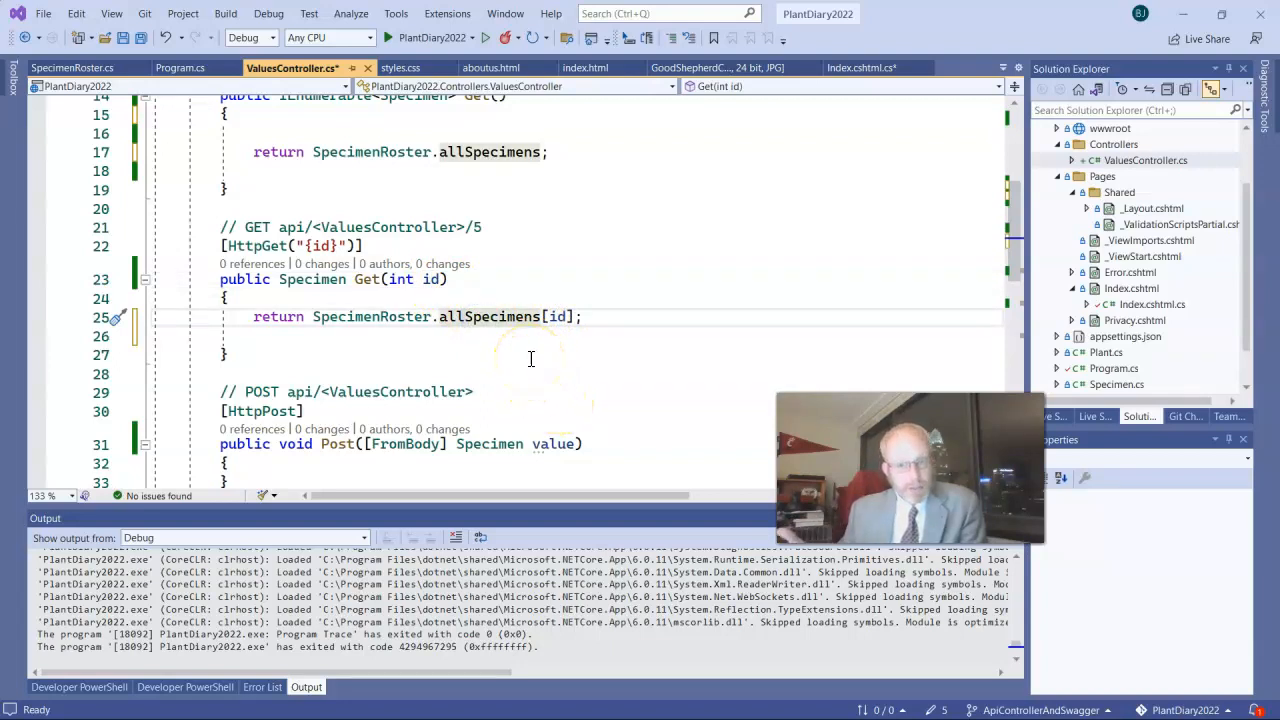
mouse_move(390, 316)
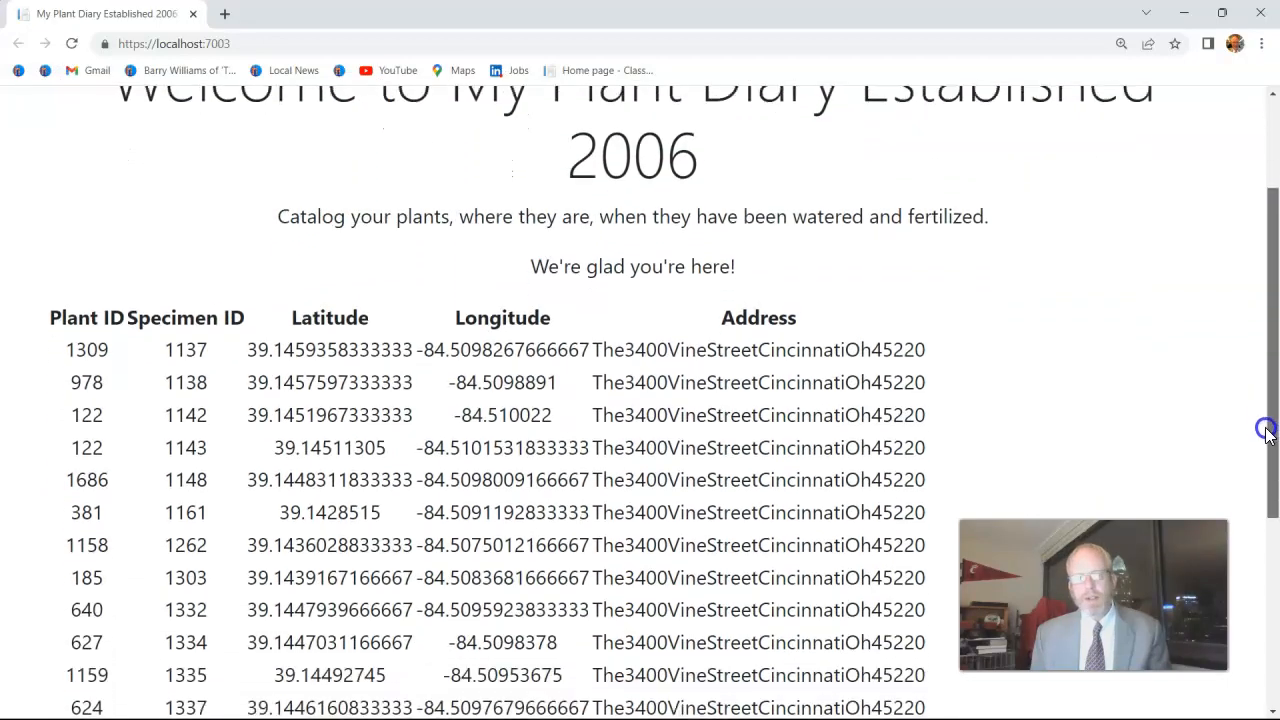
Step: Scroll the home page's specimen table before navigating to localhost:7003/api/Values
scroll("down", 3)
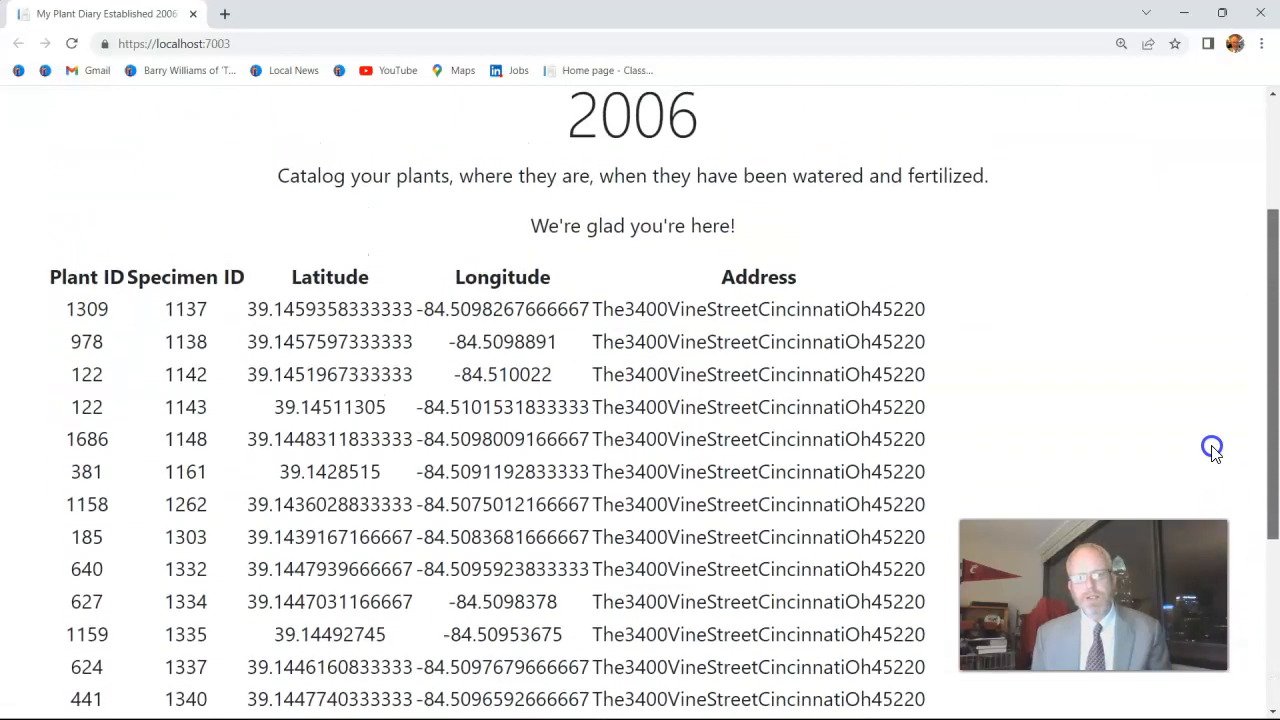
scroll("up", 3)
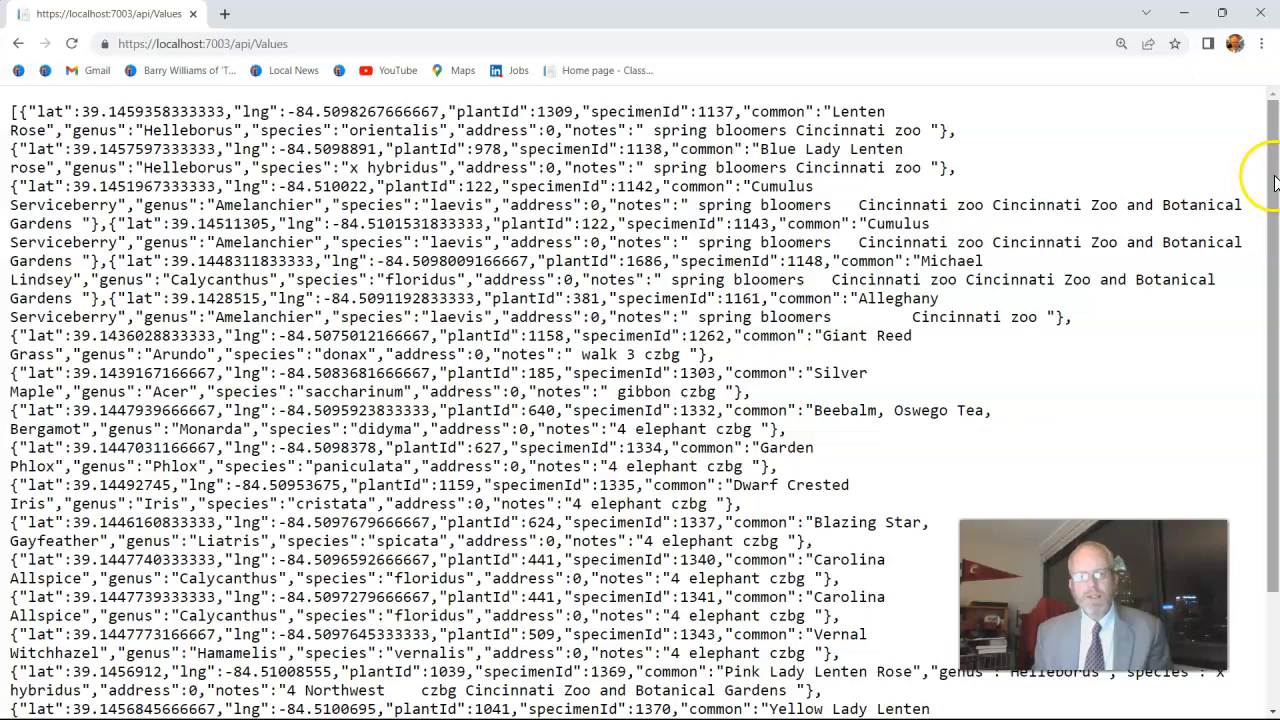
scroll("down", 3)
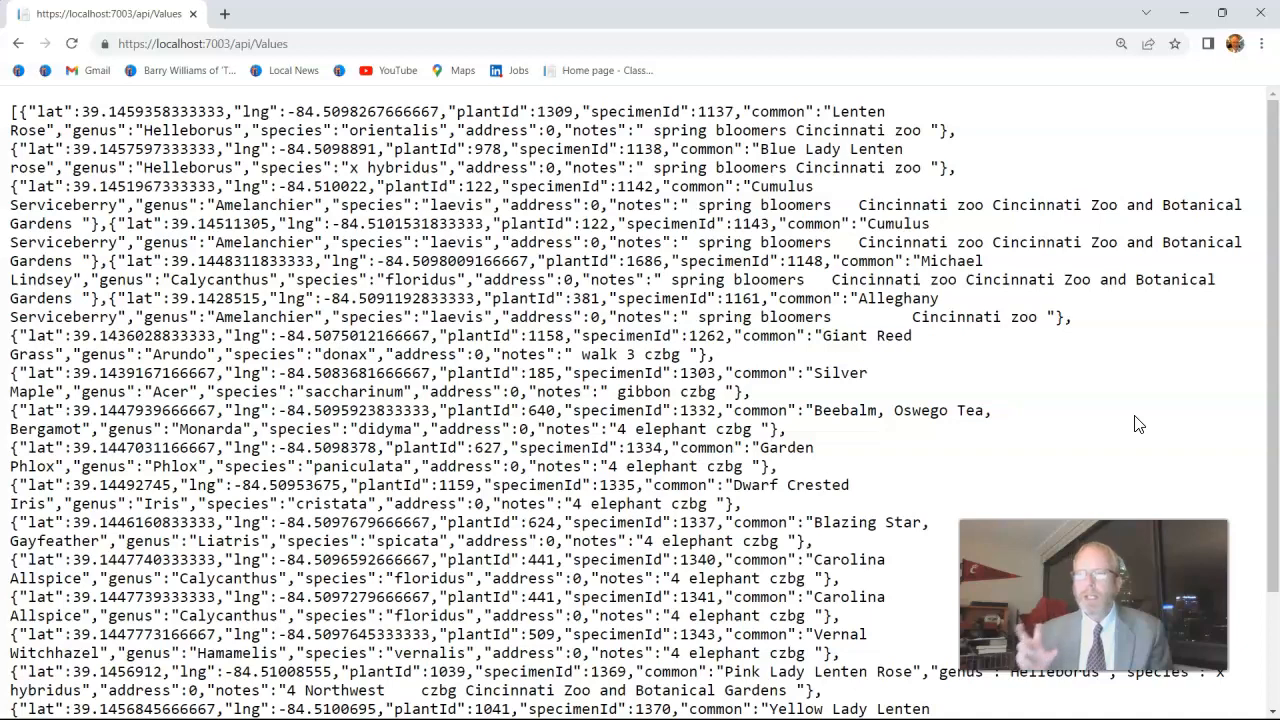
scroll("down", 3)
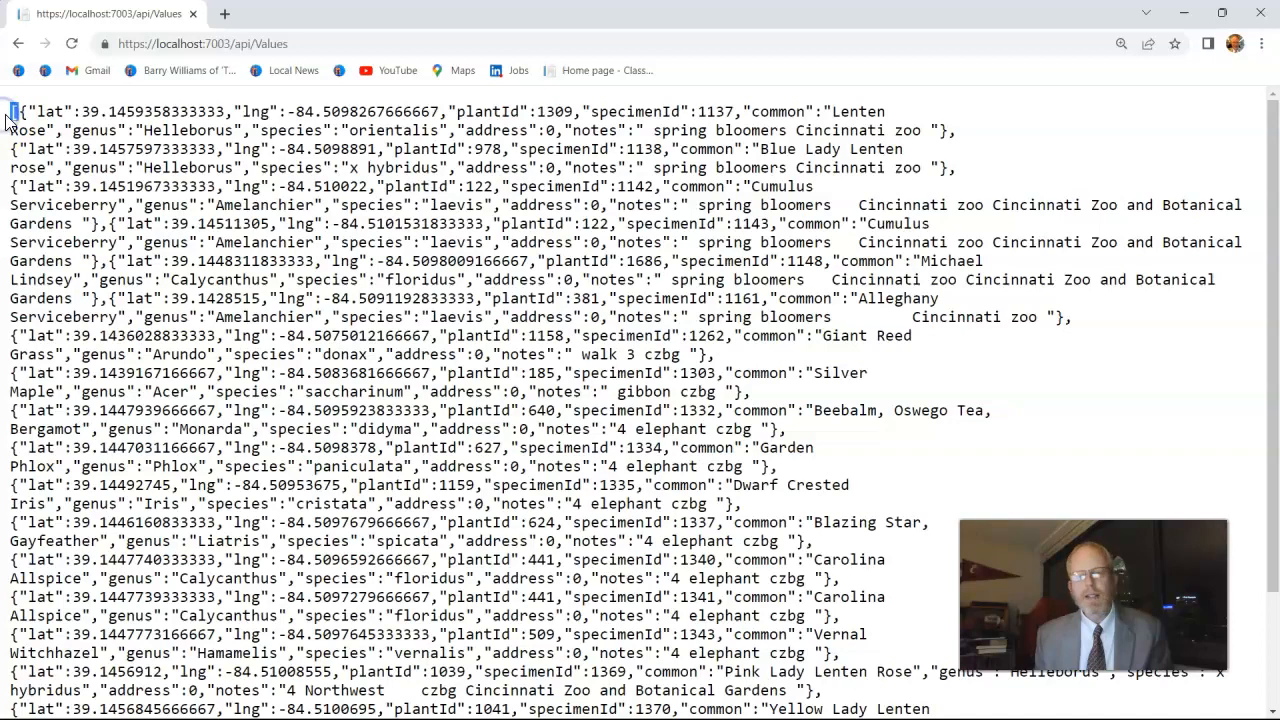
scroll("down", 3)
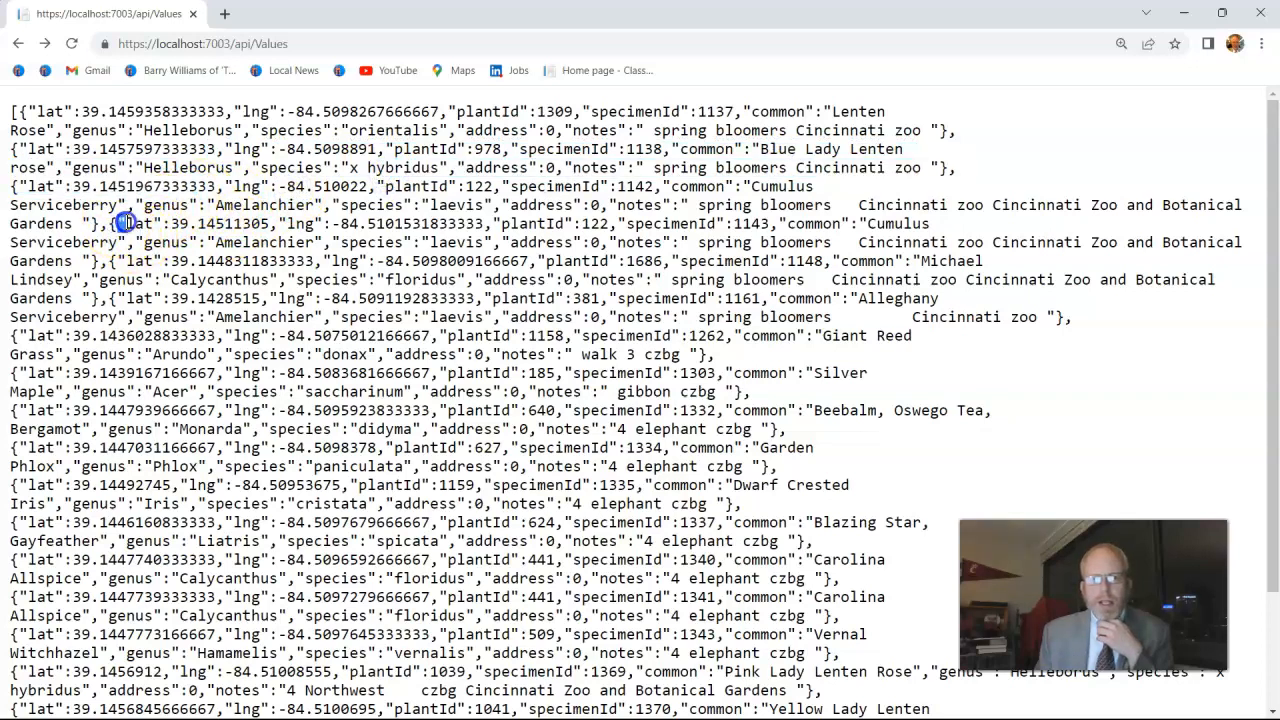
left_click_drag(120, 224, 808, 242)
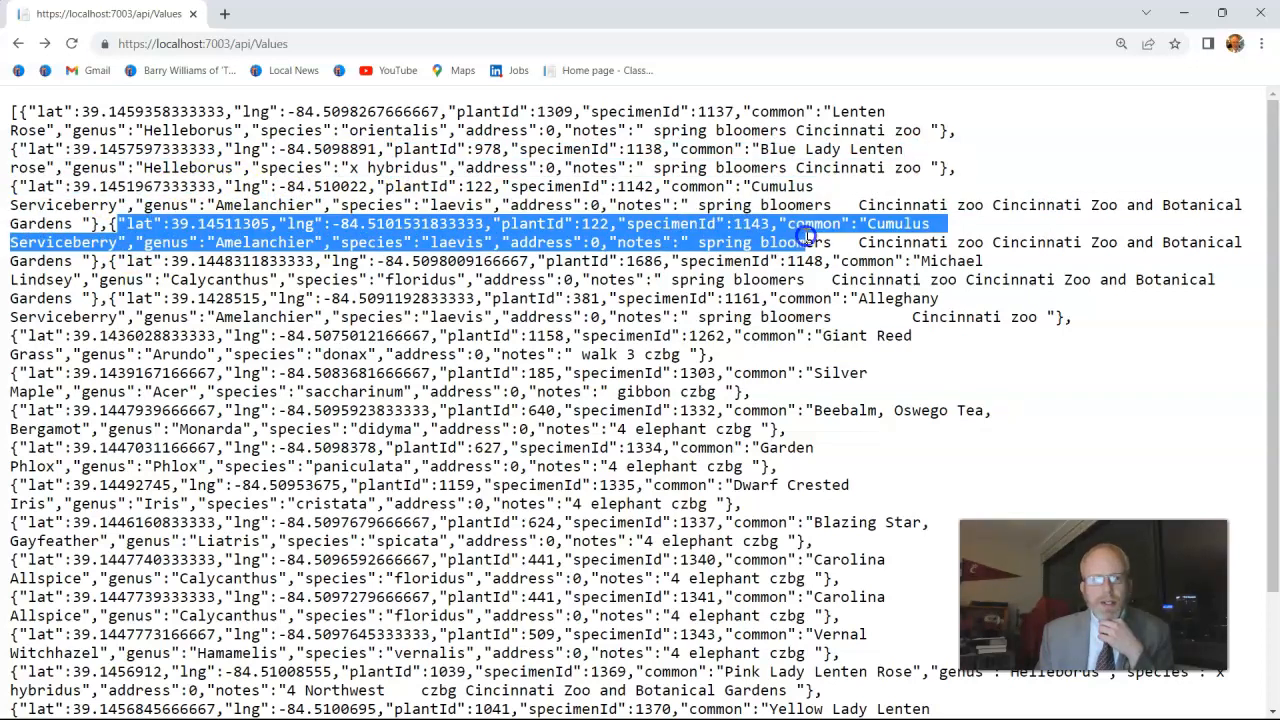